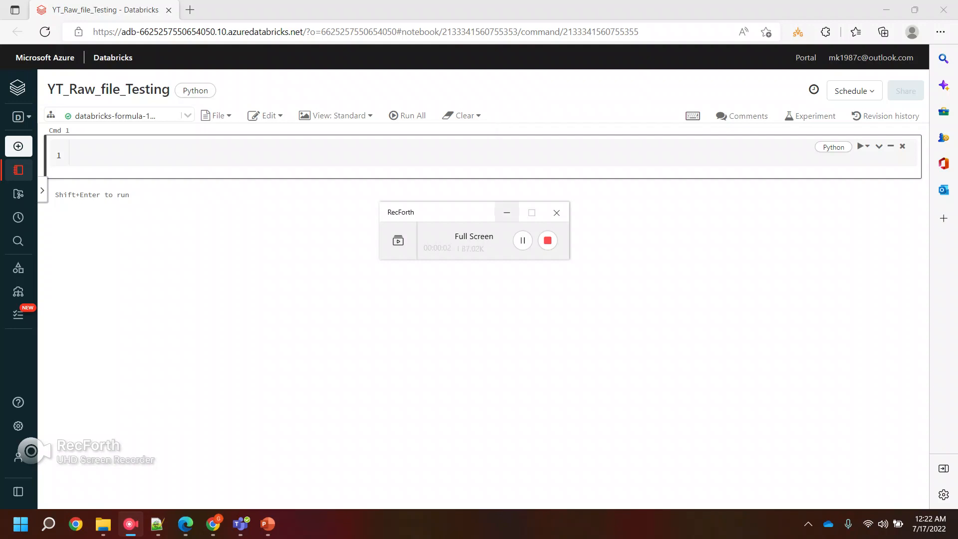
# Start Cmd 1 with spark.read.format("csv")
pyautogui.click(506, 212)
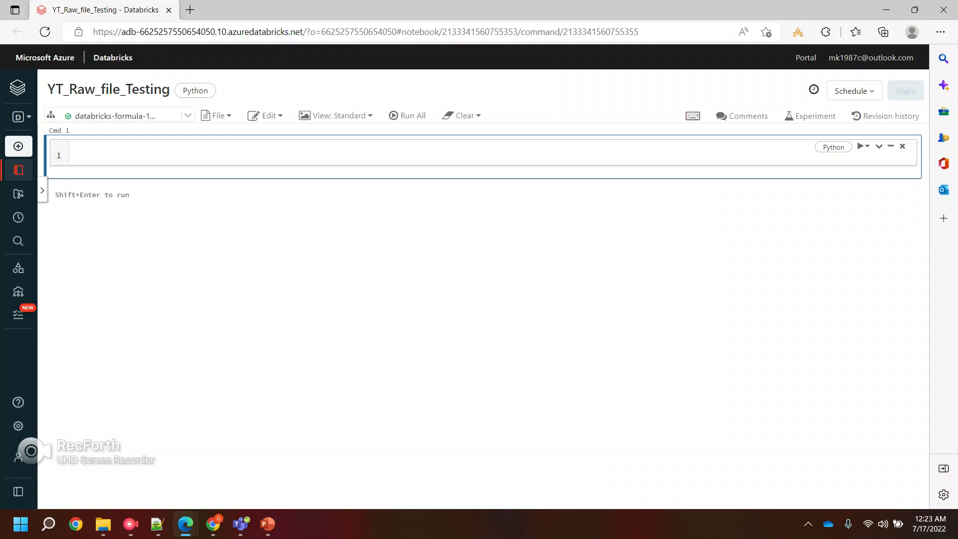
pyautogui.click(76, 155)
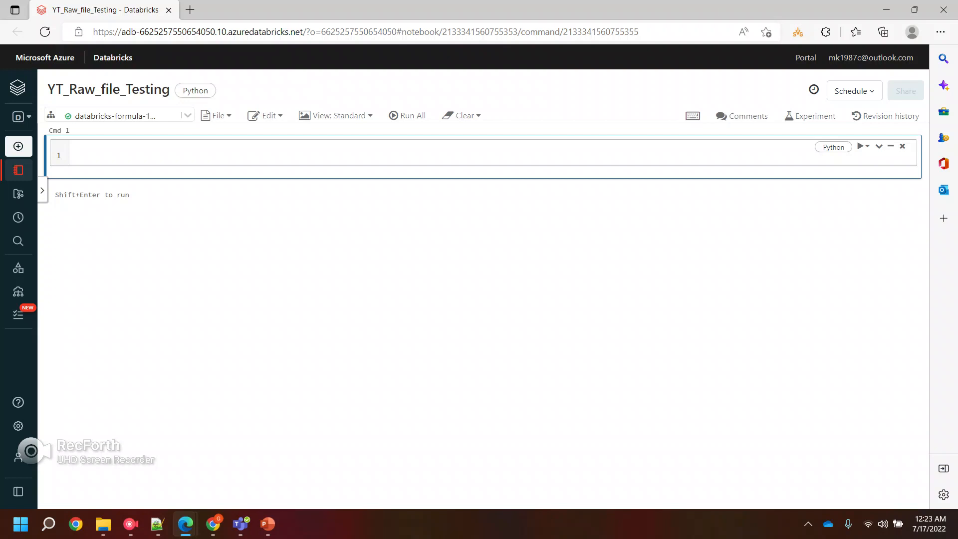
pyautogui.write('s')
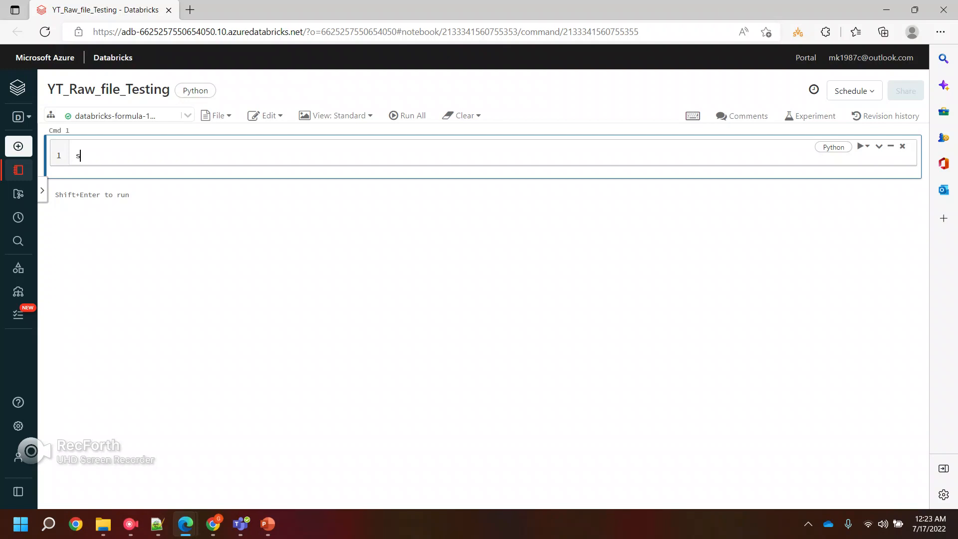
pyautogui.write('park.')
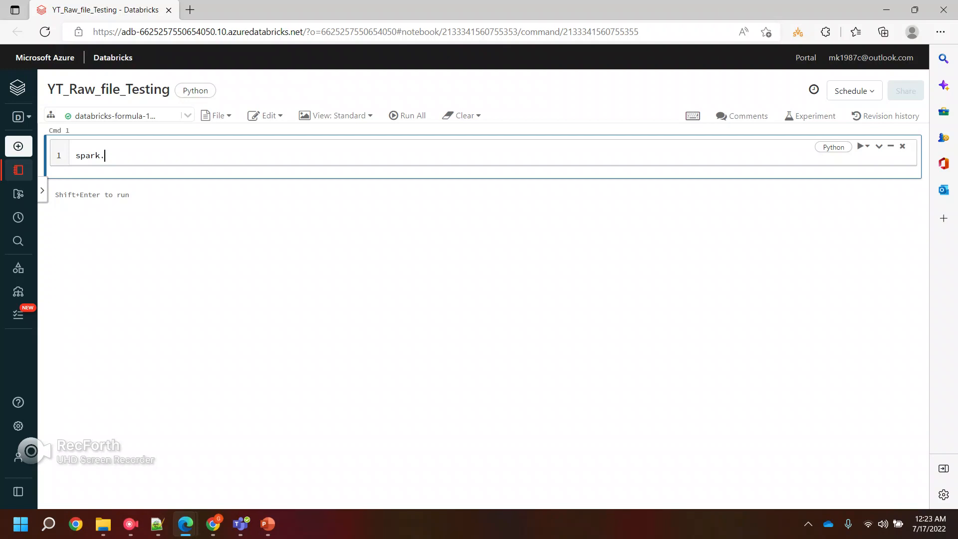
pyautogui.write('read')
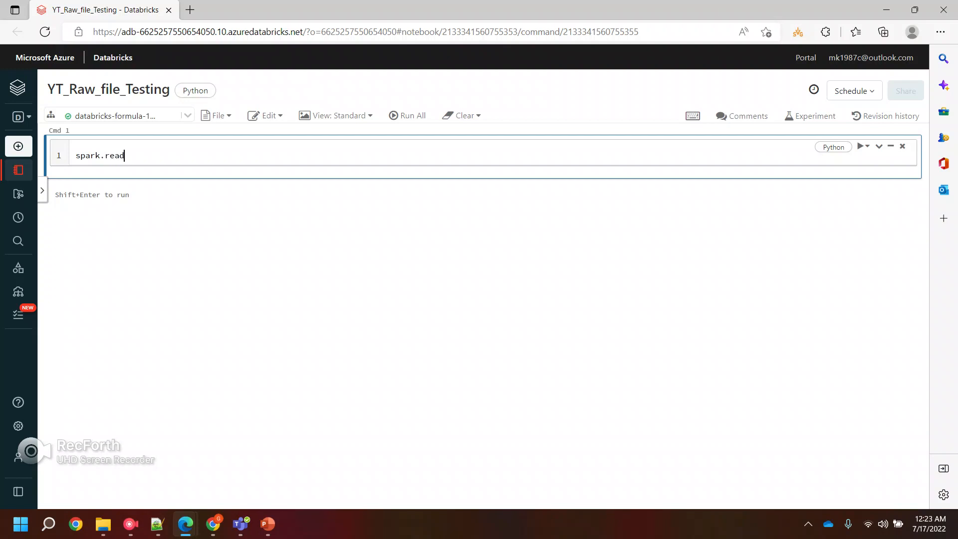
pyautogui.write('.format')
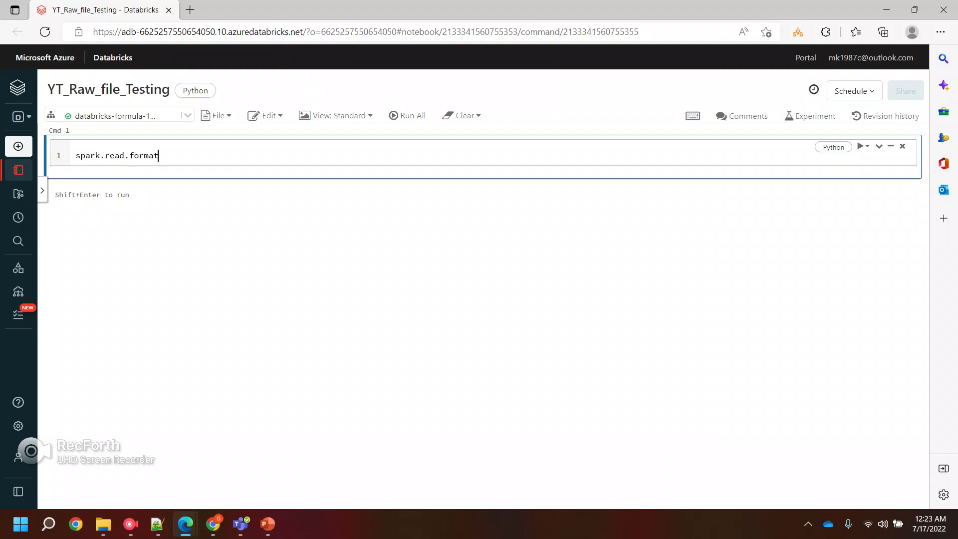
pyautogui.write('(')
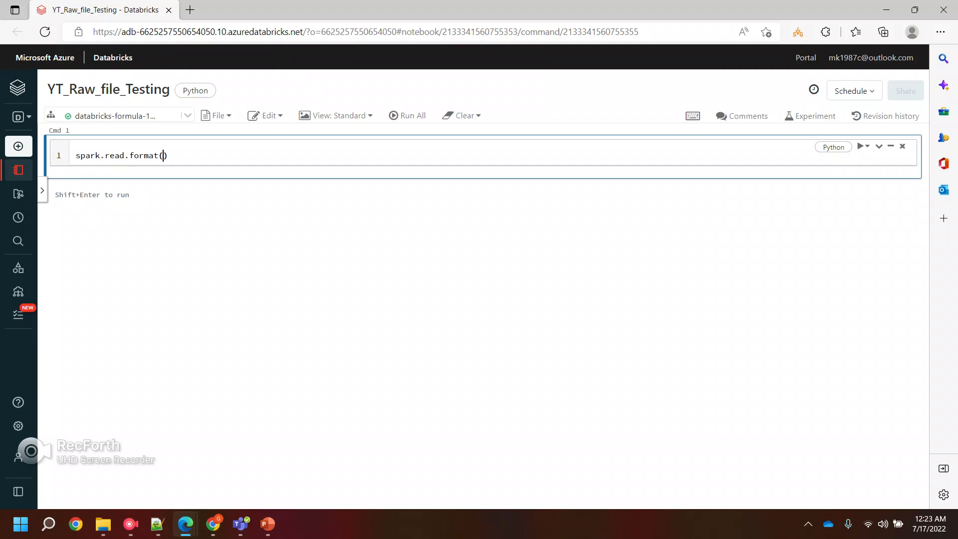
pyautogui.write('"csv"')
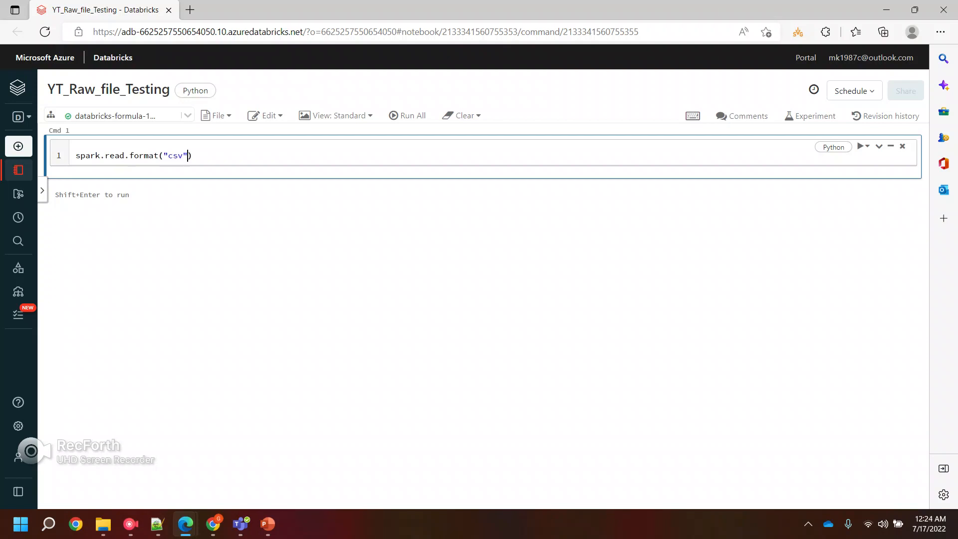
# Append .option("header",true) and an empty .load("") to the read
pyautogui.write('.')
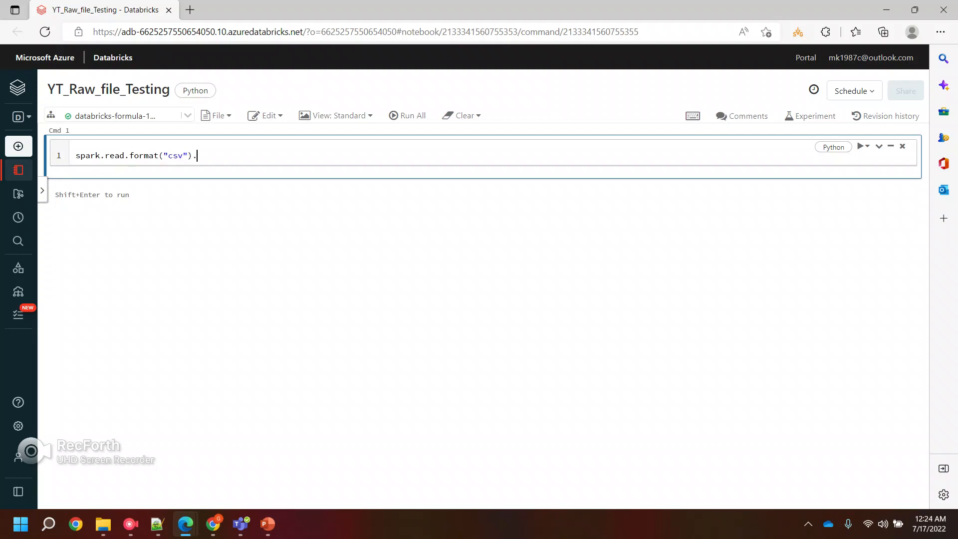
pyautogui.write('option')
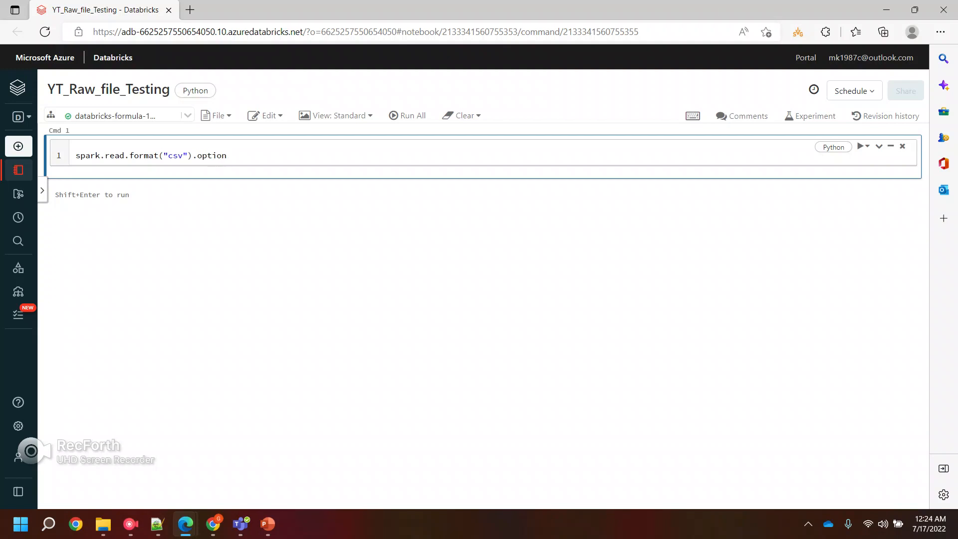
pyautogui.write('("')
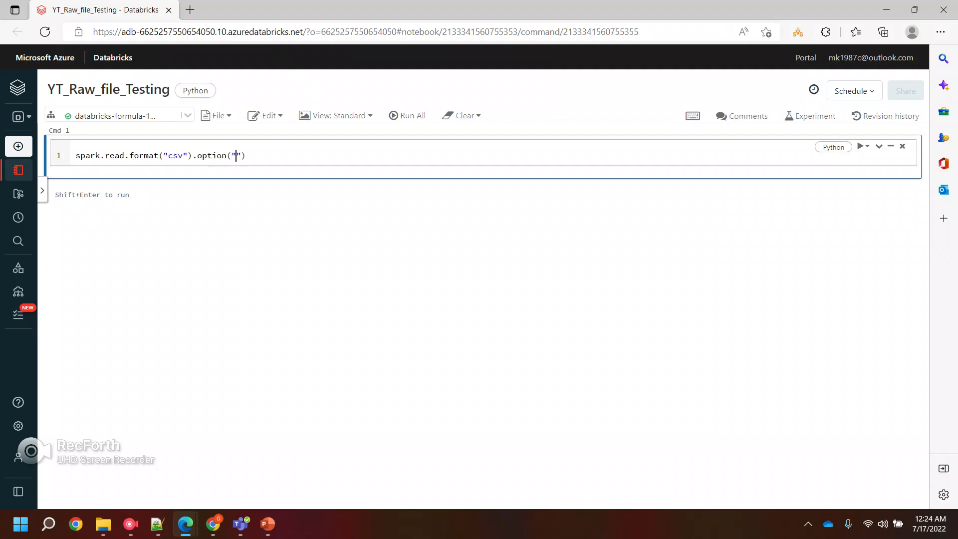
pyautogui.write('hea')
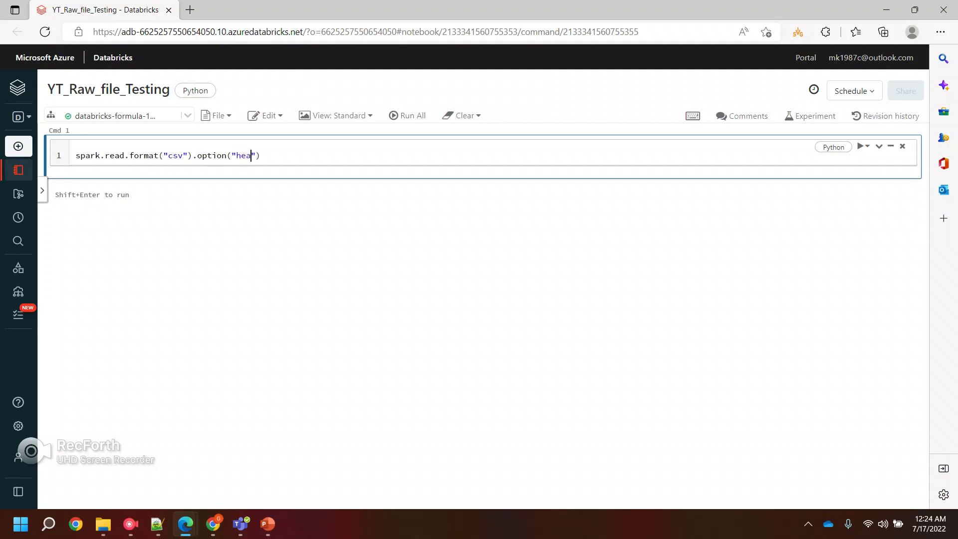
pyautogui.write('der')
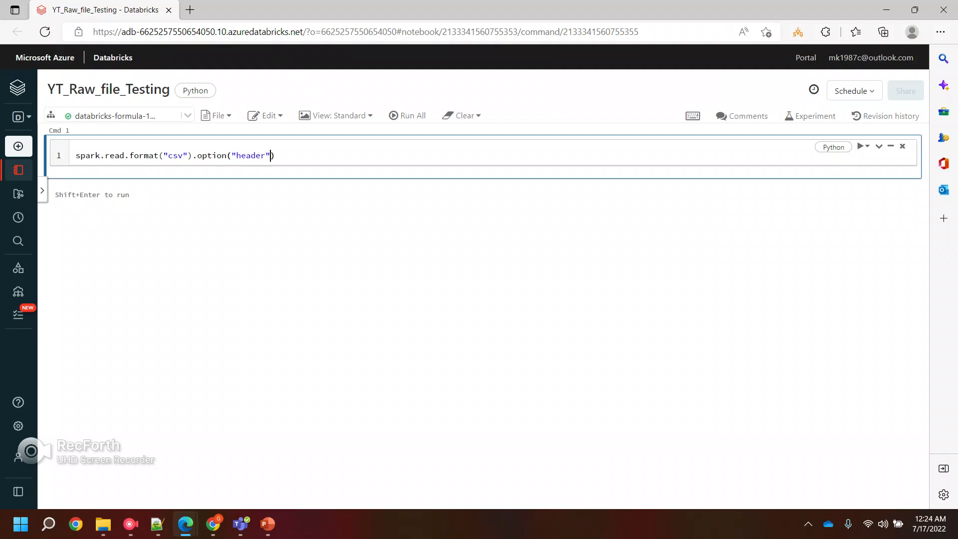
pyautogui.write(',t')
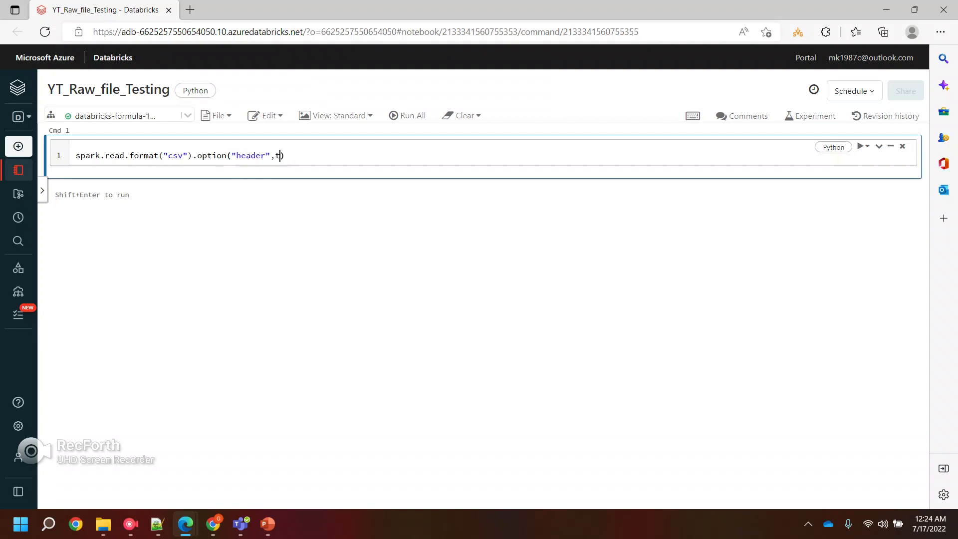
pyautogui.write('rue')
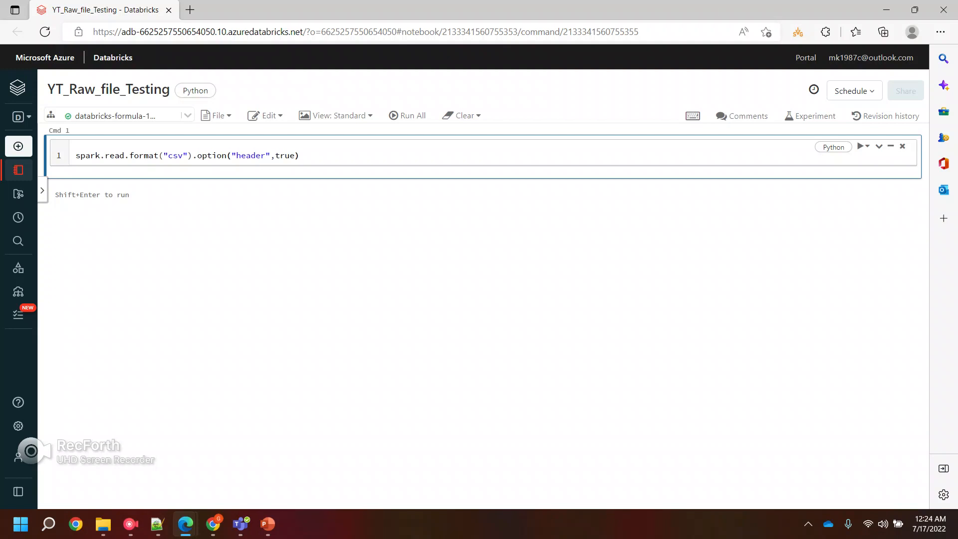
pyautogui.doubleClick(87, 155)
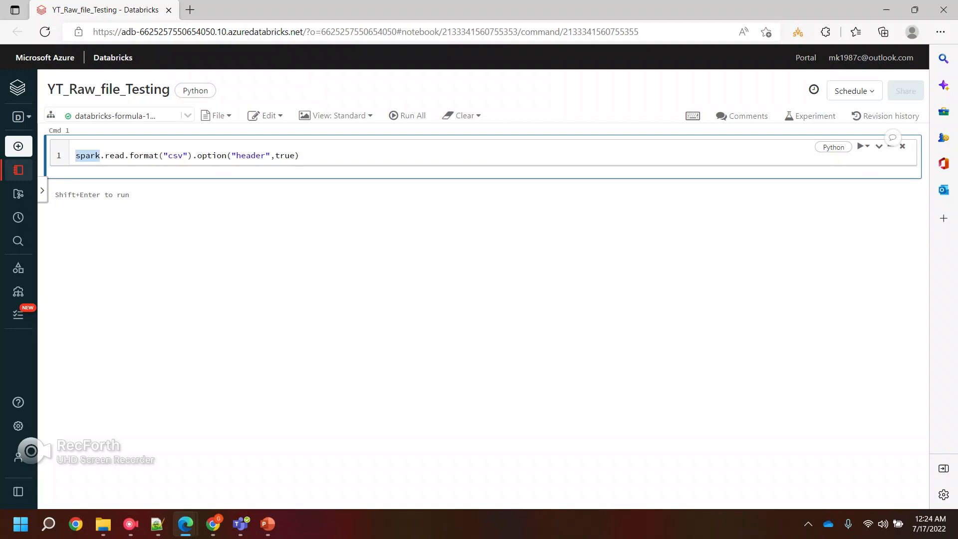
pyautogui.doubleClick(144, 155)
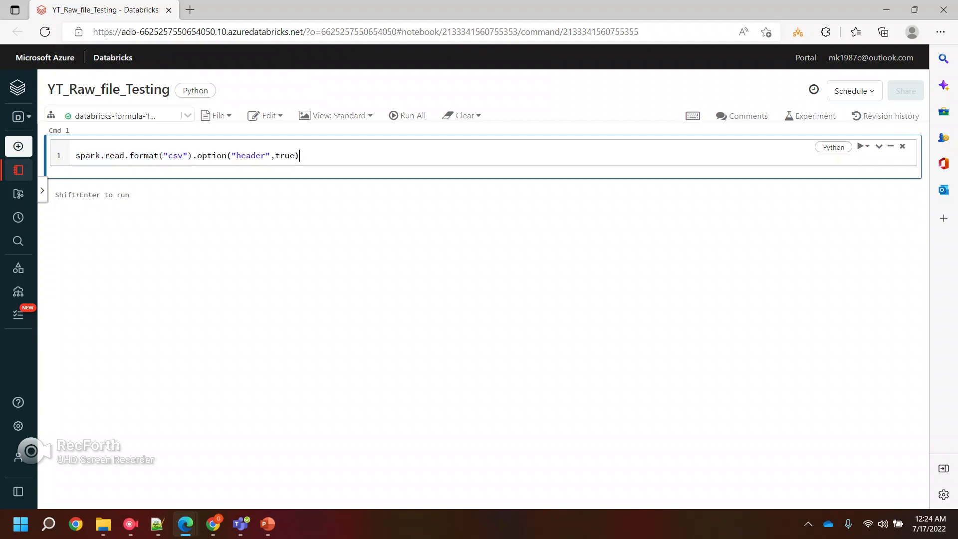
pyautogui.write('.load')
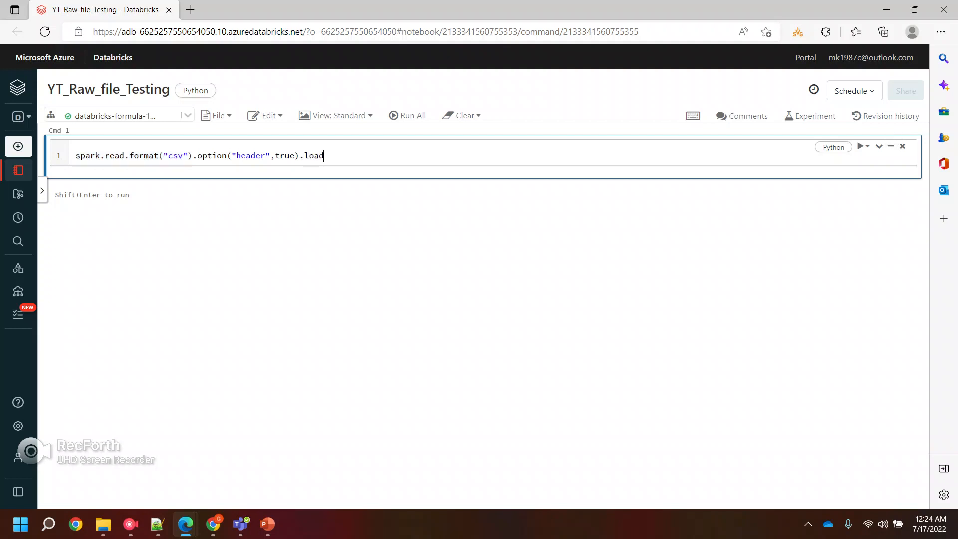
pyautogui.write('("")')
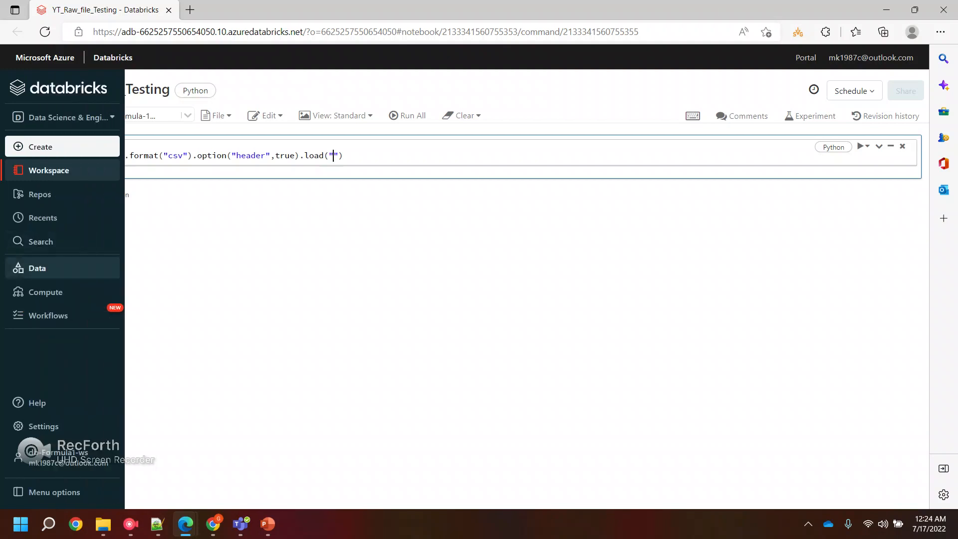
# Browse DBFS to FileStore/YT/File and copy DQData.csv's Spark API path
pyautogui.click(36, 267)
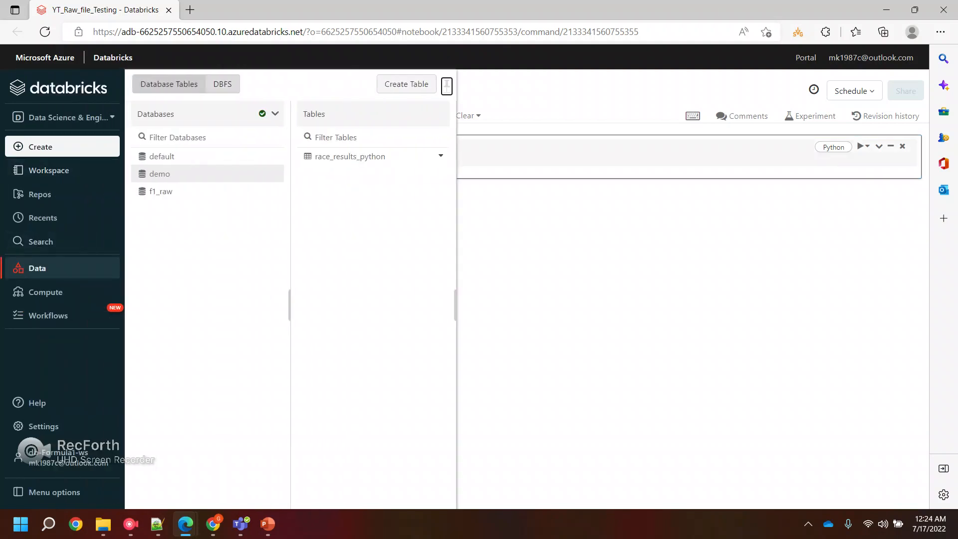
pyautogui.click(221, 84)
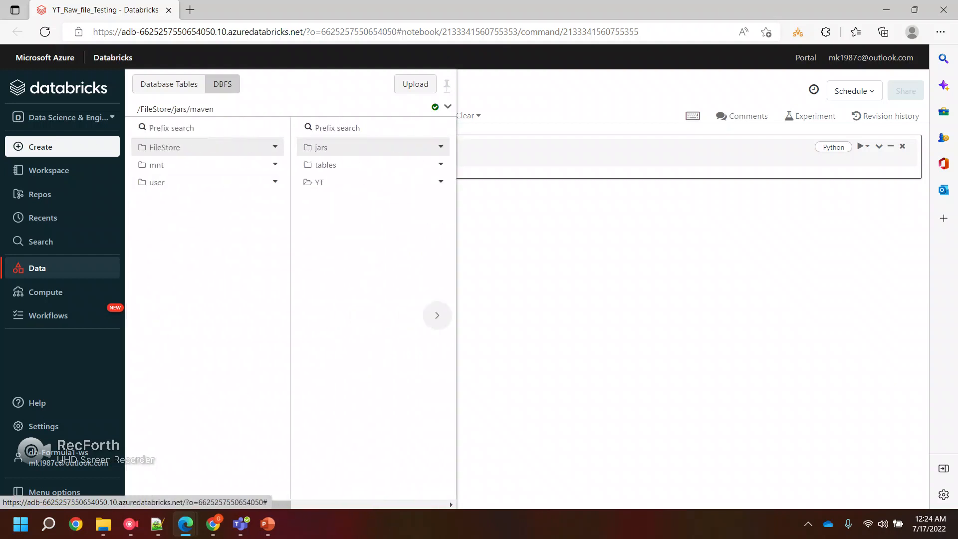
pyautogui.click(275, 164)
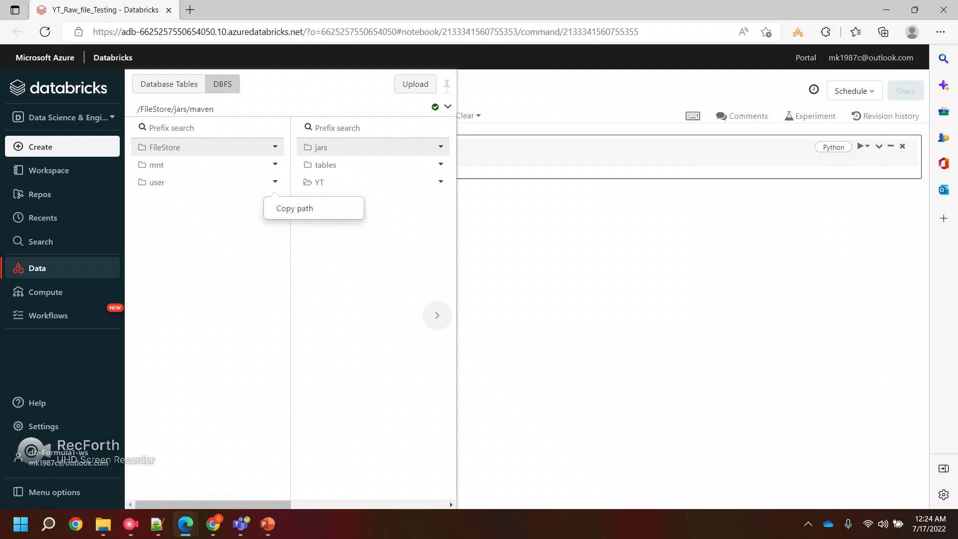
pyautogui.click(156, 182)
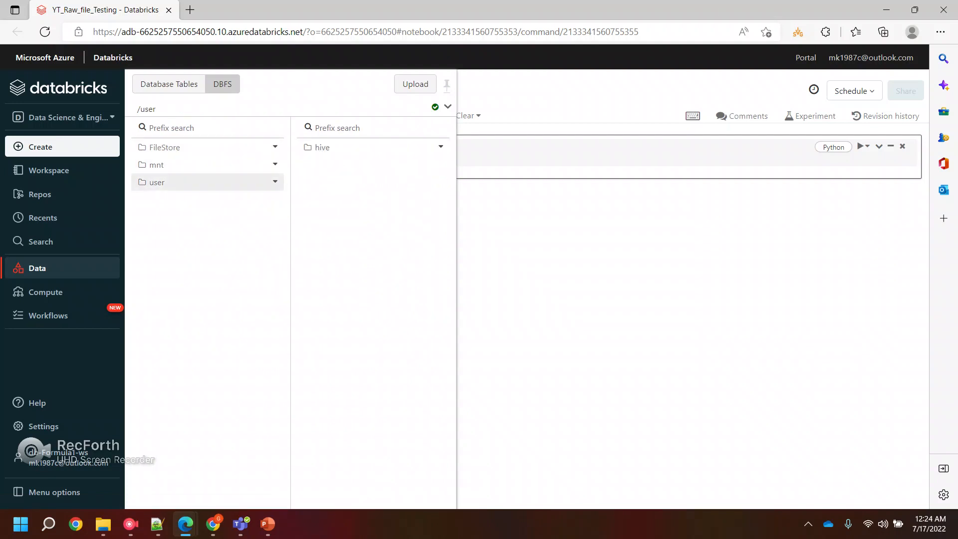
pyautogui.click(156, 165)
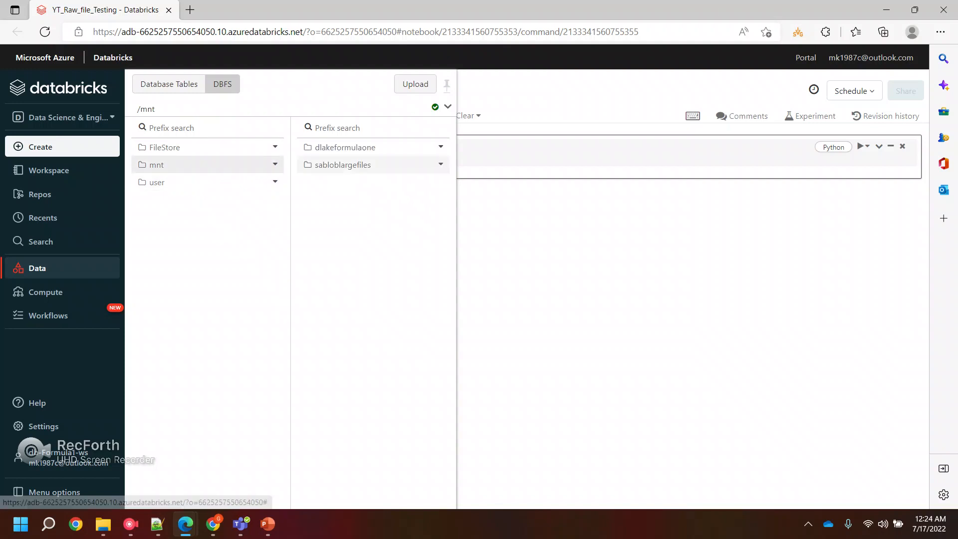
pyautogui.click(164, 146)
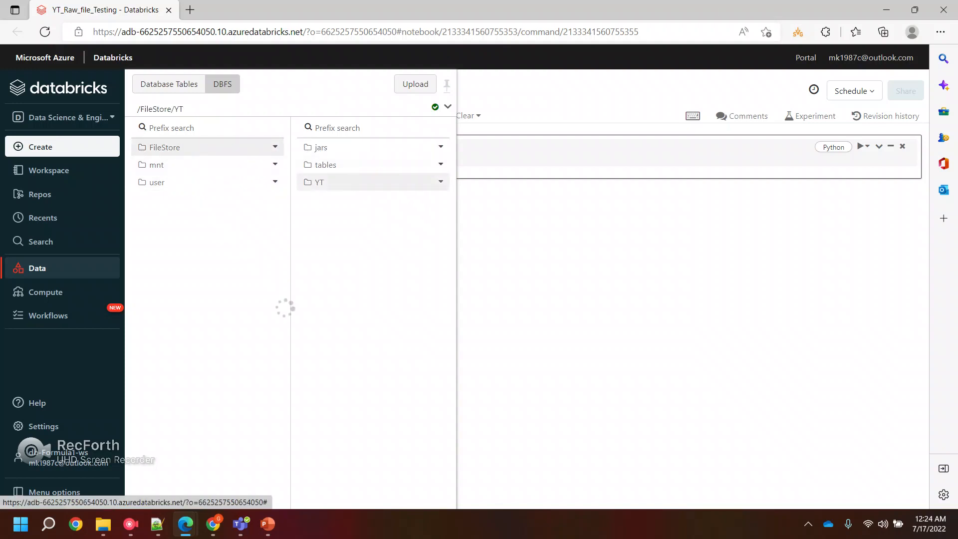
pyautogui.click(318, 181)
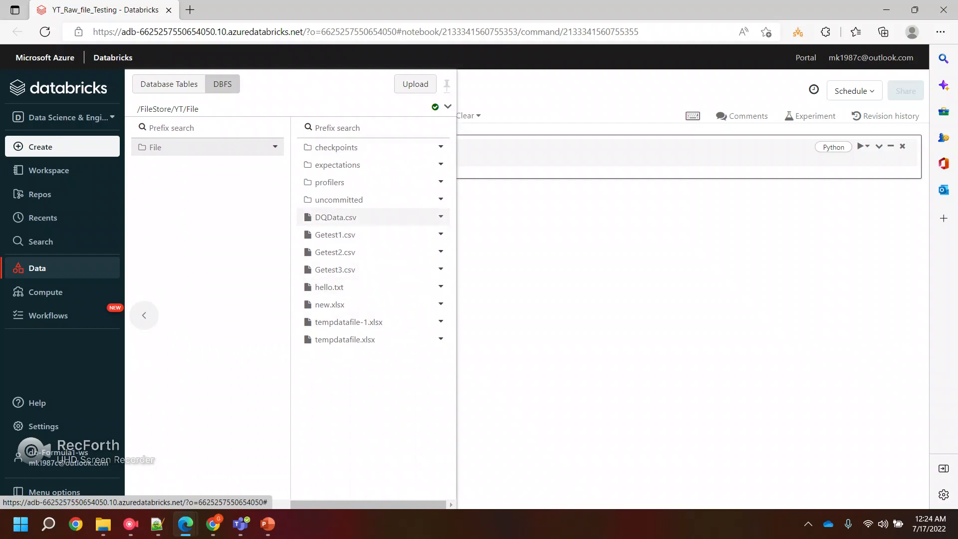
pyautogui.click(439, 217)
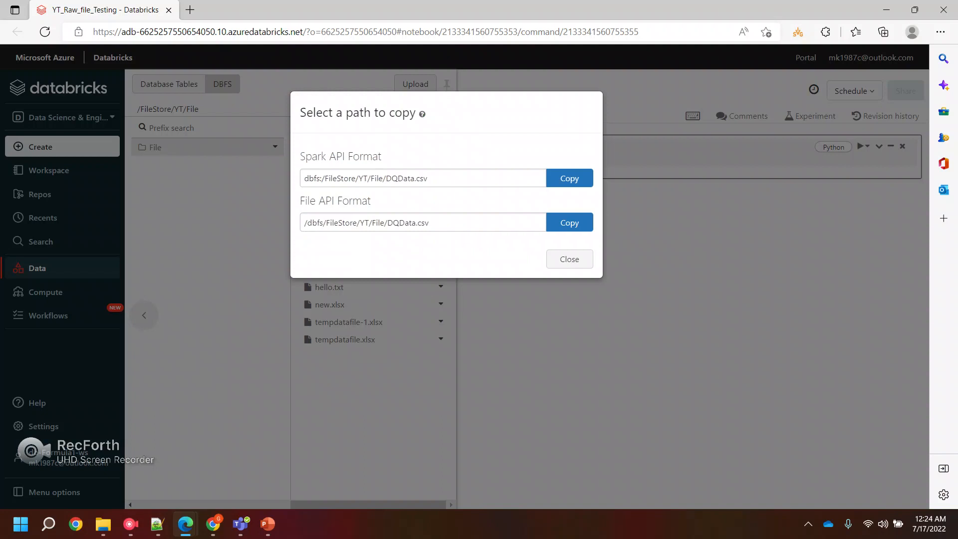
pyautogui.click(569, 178)
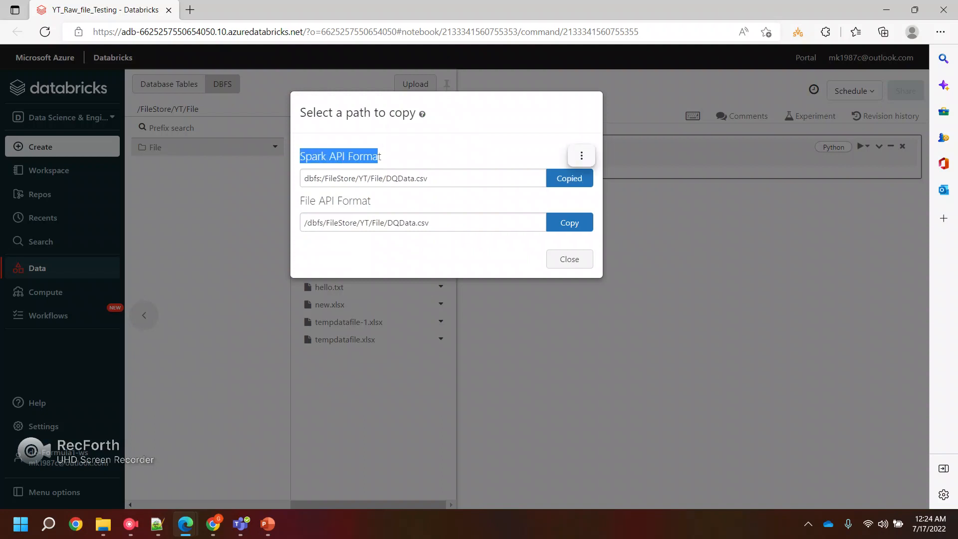
pyautogui.click(569, 259)
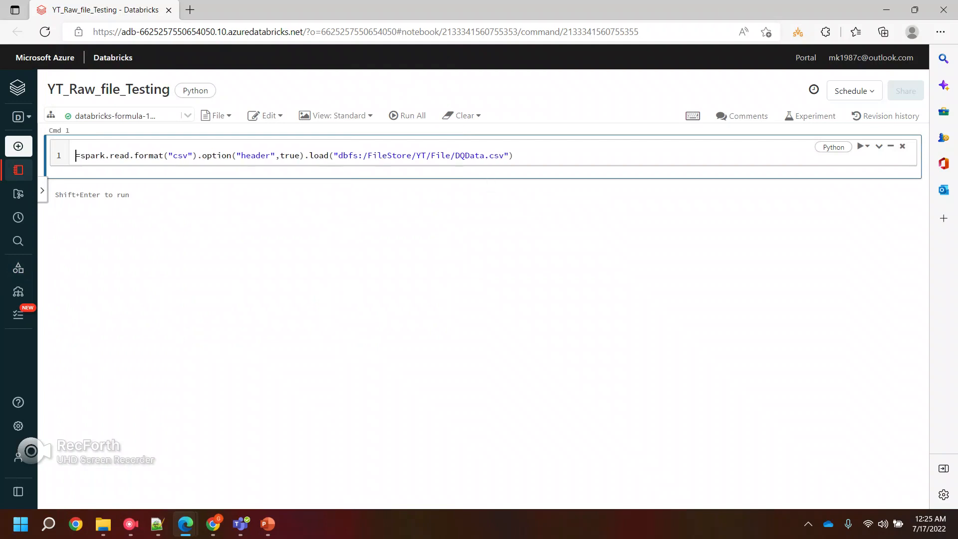
# Assign the CSV read to source_df and add display(source_df) below
pyautogui.write('source=')
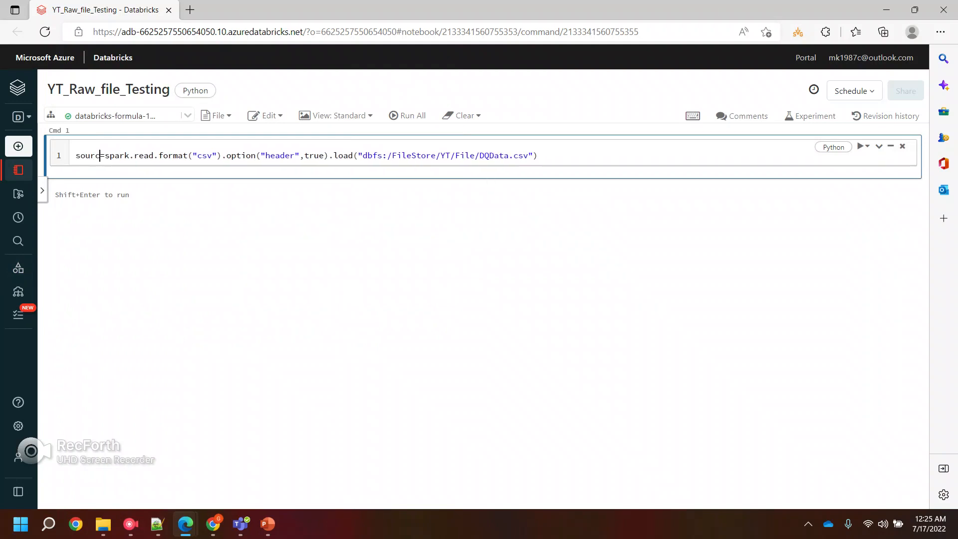
pyautogui.write('_df')
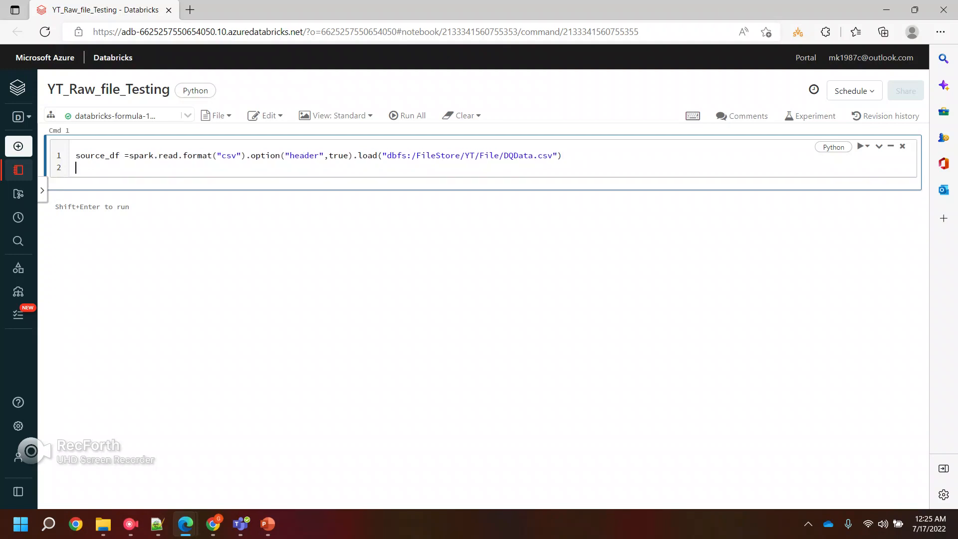
pyautogui.write('display')
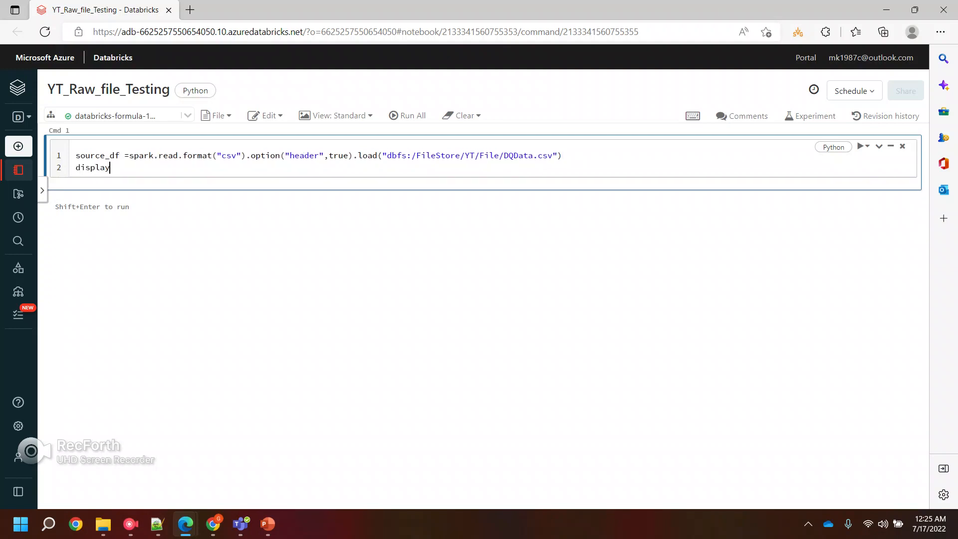
pyautogui.write('()')
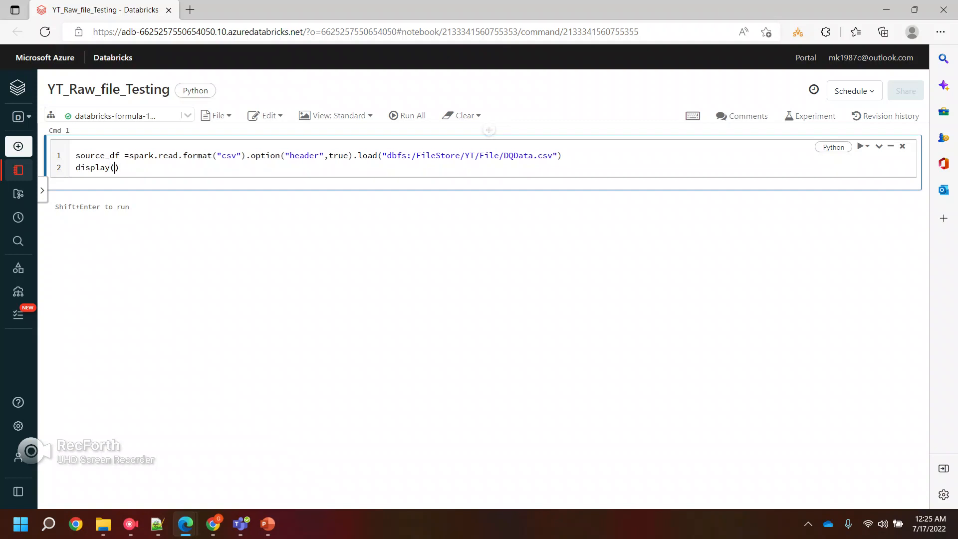
pyautogui.write('source_df')
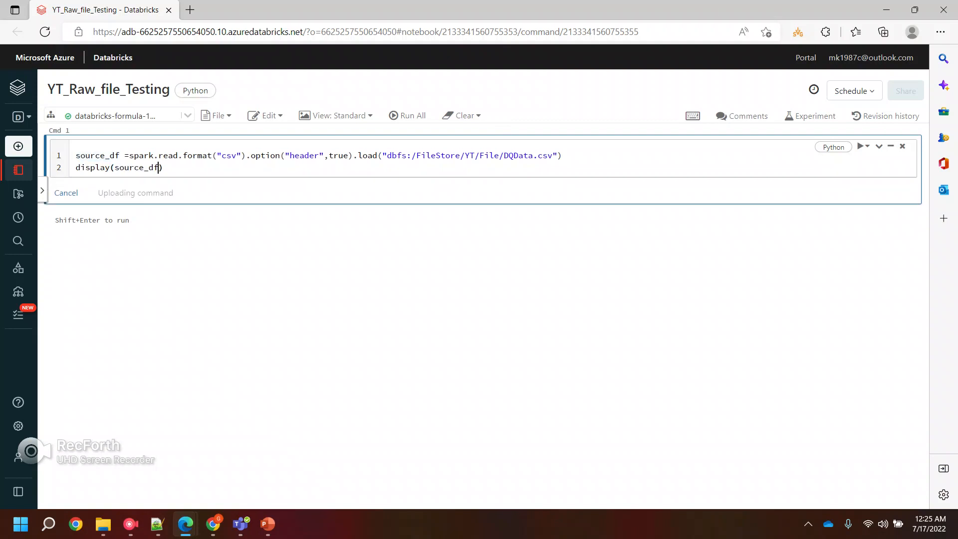
# Run the cell, change the header option from true to True, and rerun
pyautogui.press('shift+enter')
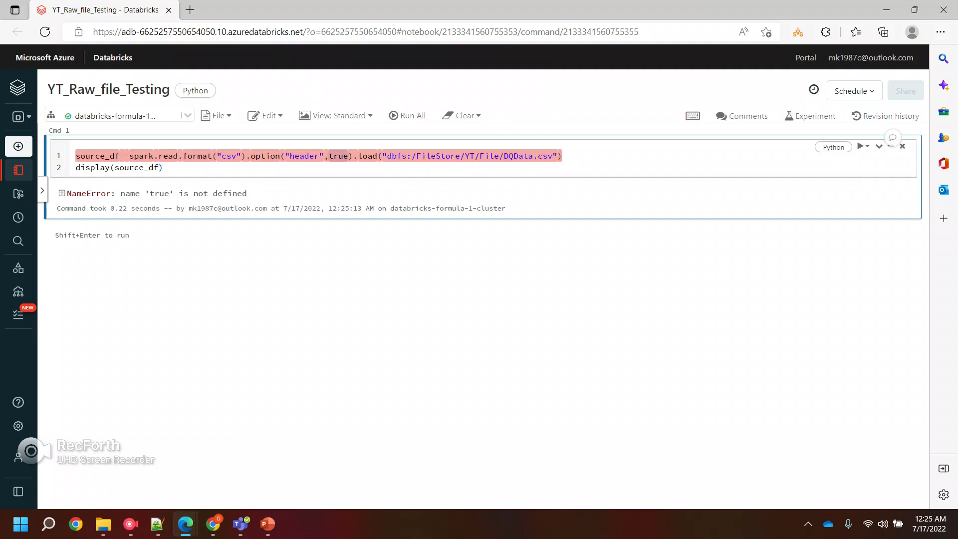
pyautogui.write('True')
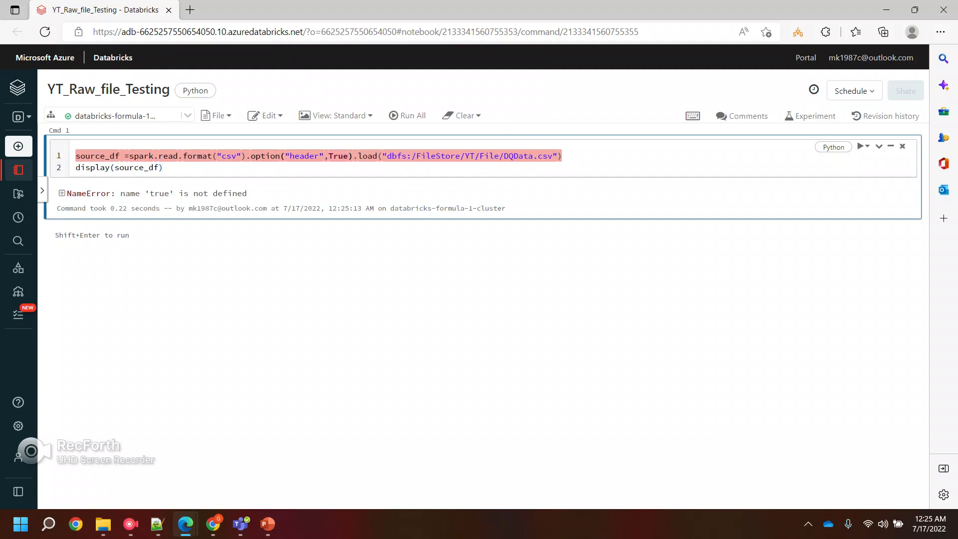
pyautogui.click(841, 146)
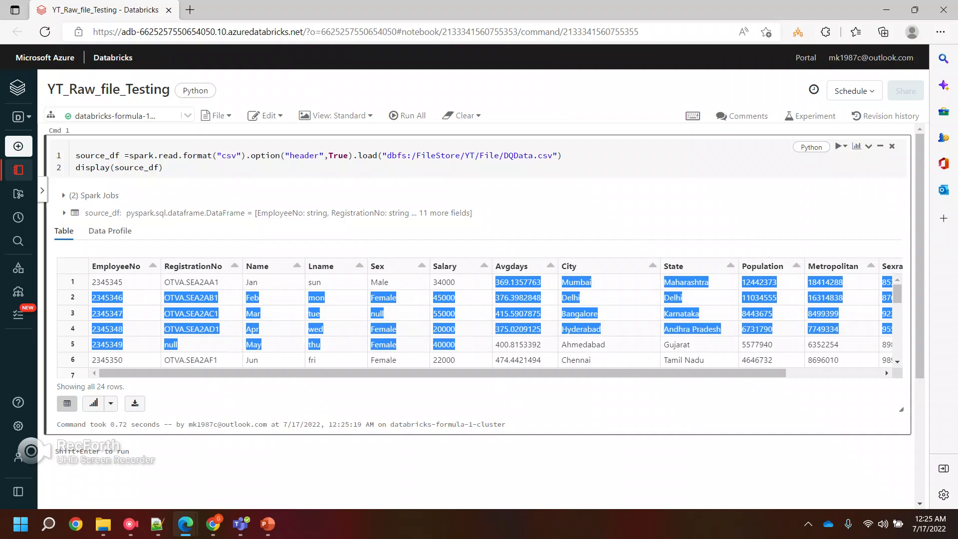
# Scroll through the 24-row DQData table output
pyautogui.scroll(-3)
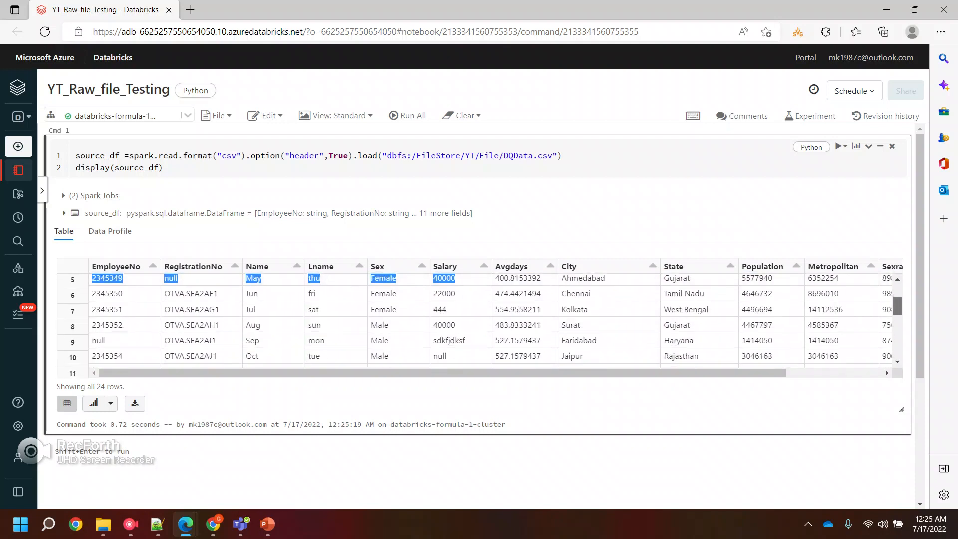
pyautogui.scroll(-3)
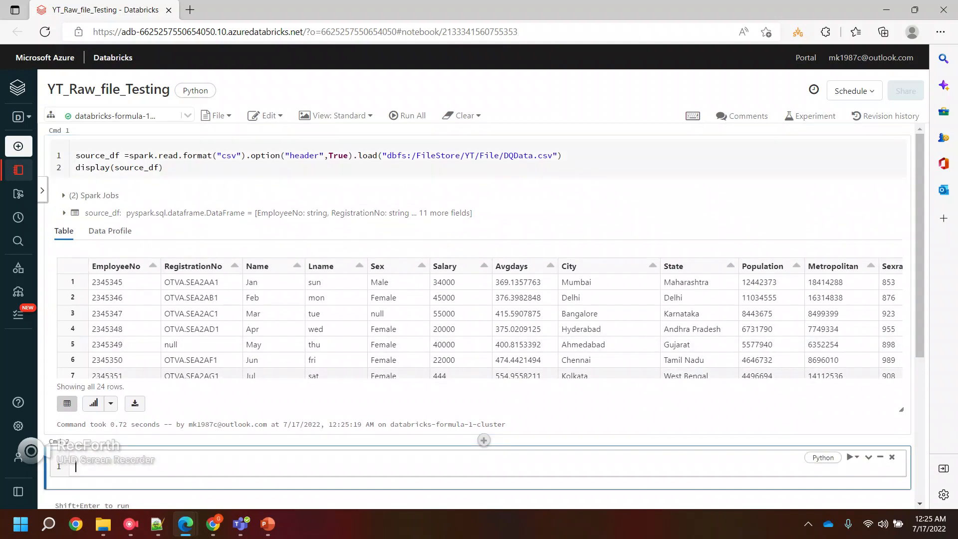
# In Cmd 2, filter source_df with col("RegistrationNo").isNull()
pyautogui.scroll(-3)
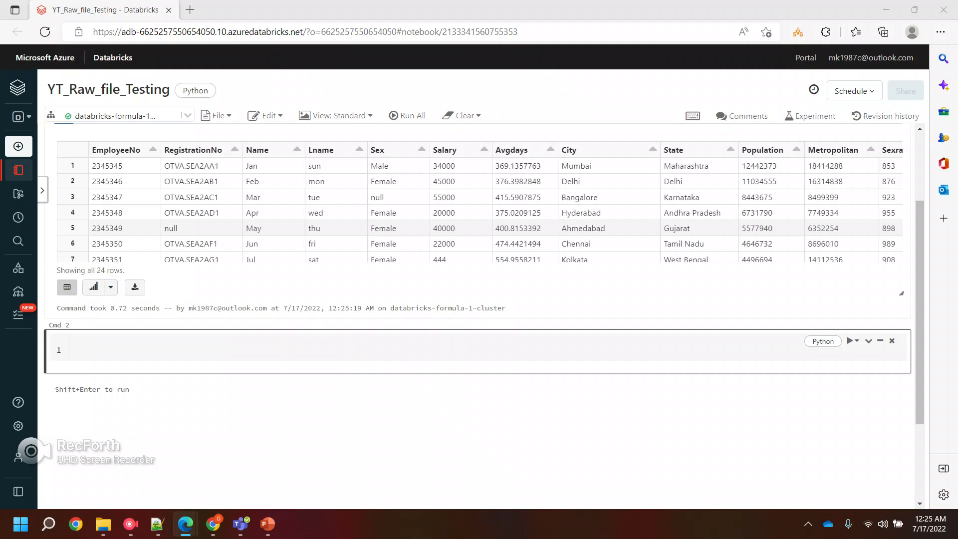
pyautogui.click(244, 349)
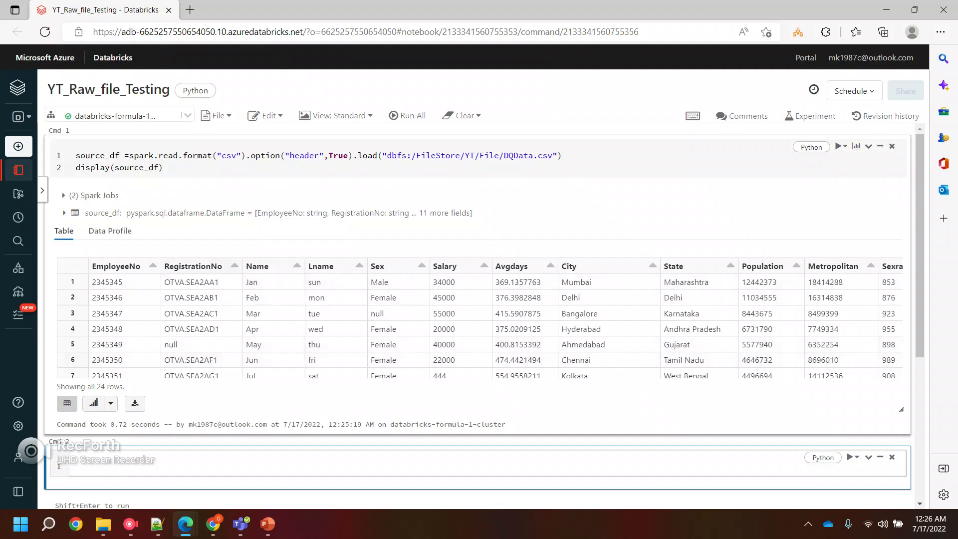
pyautogui.write('source_df')
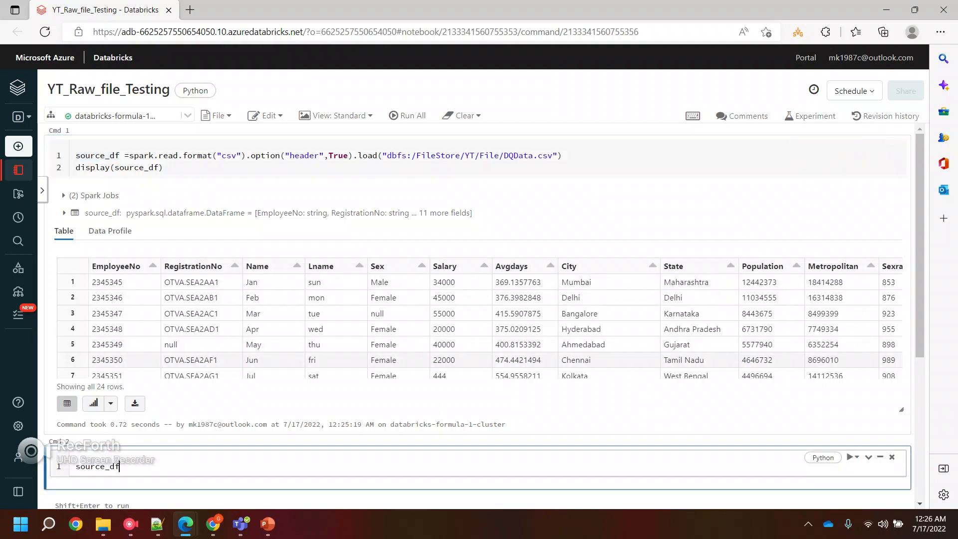
pyautogui.write('.')
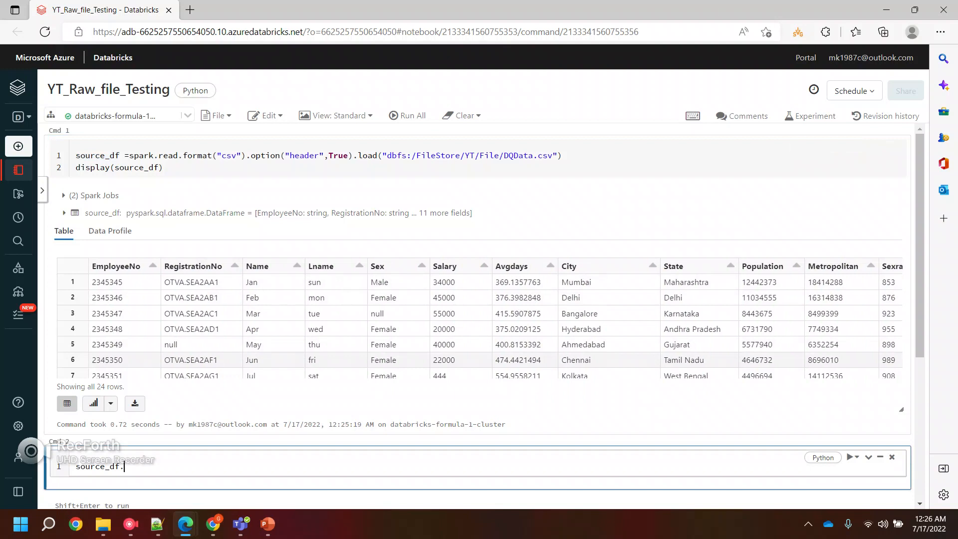
pyautogui.write('filter')
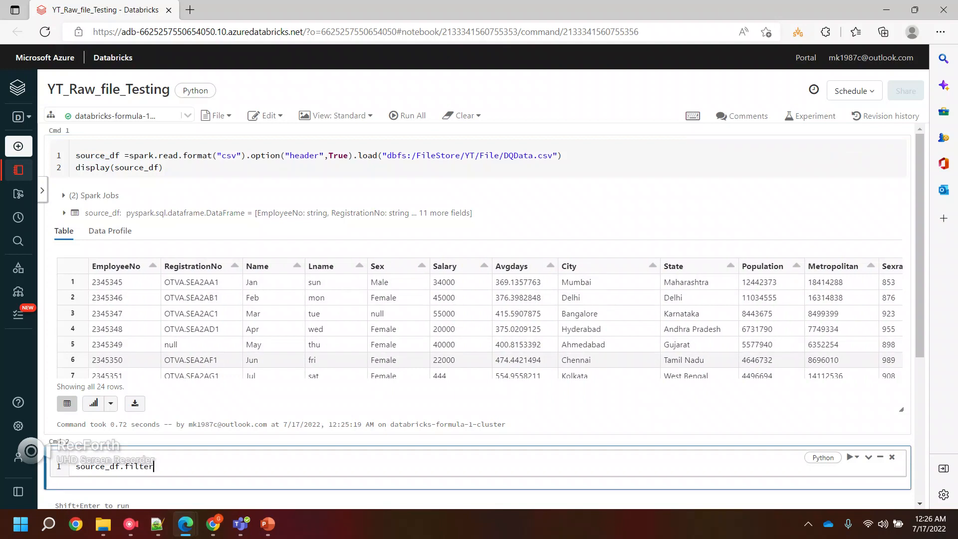
pyautogui.write('()')
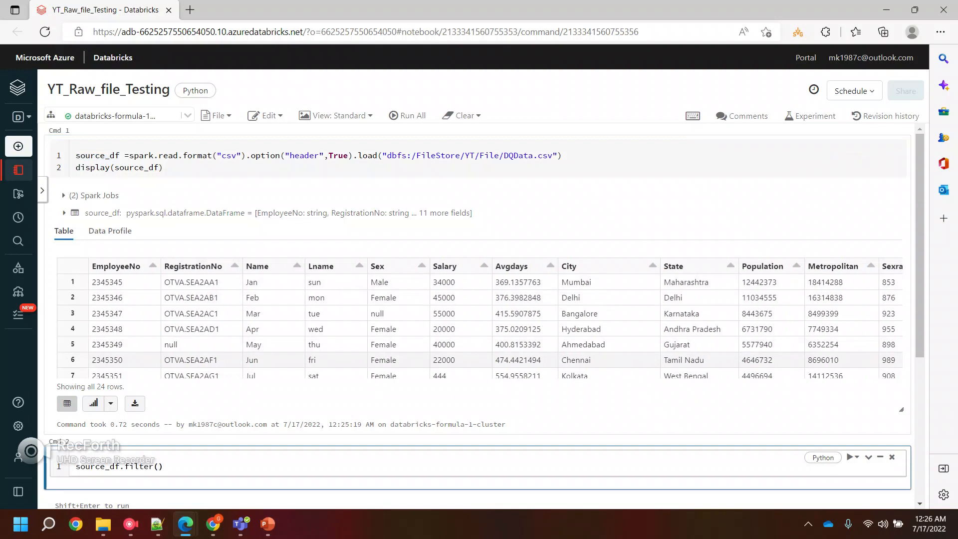
pyautogui.write('col("')
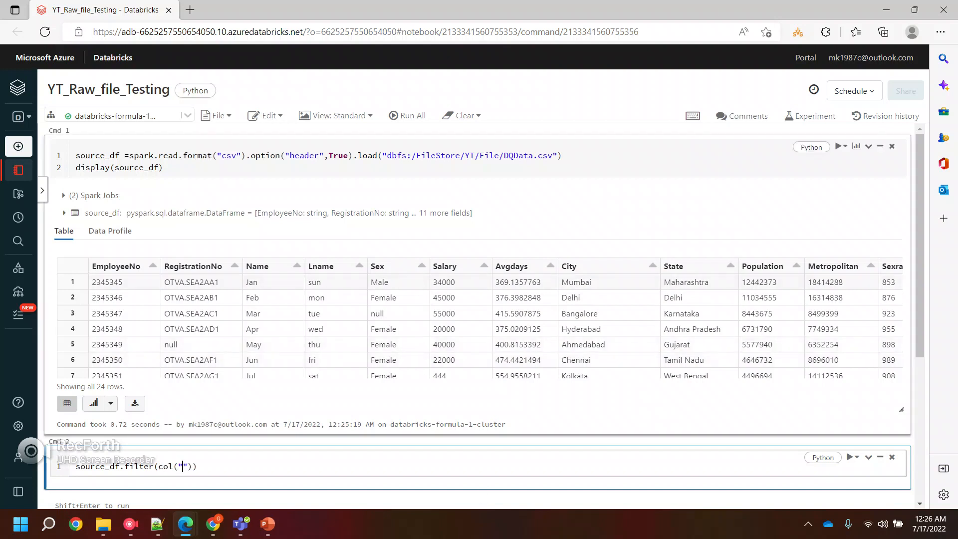
pyautogui.click(193, 266)
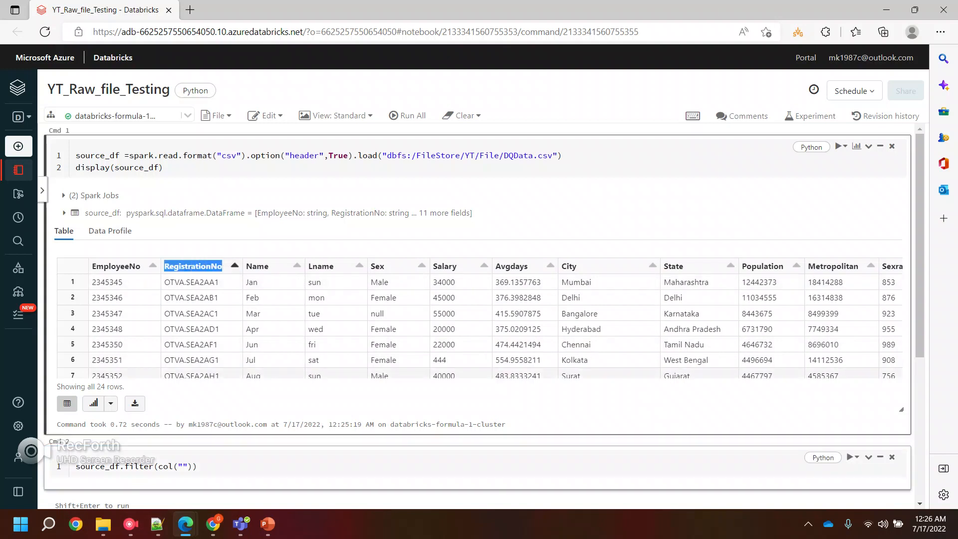
pyautogui.write('RegistrationNo')
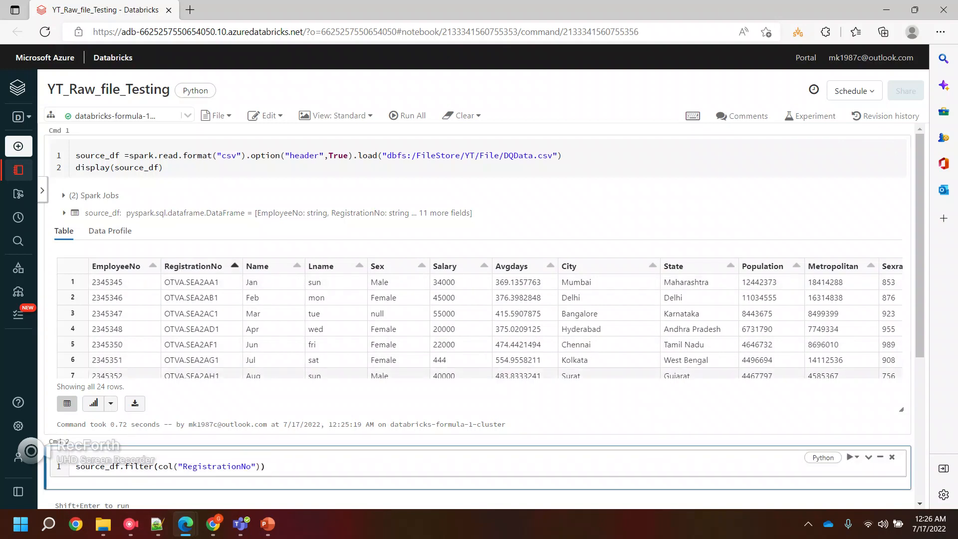
pyautogui.write('.isnu')
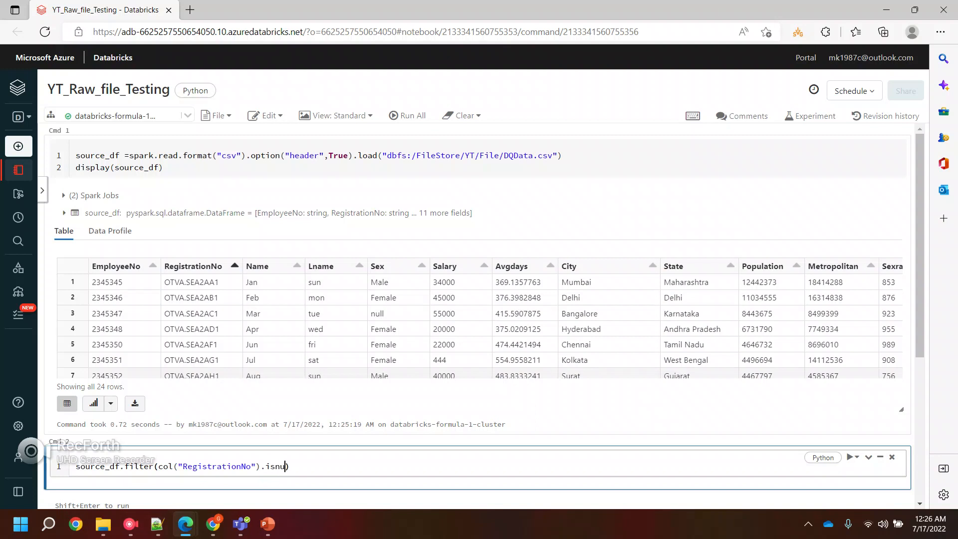
pyautogui.press('Backspace')
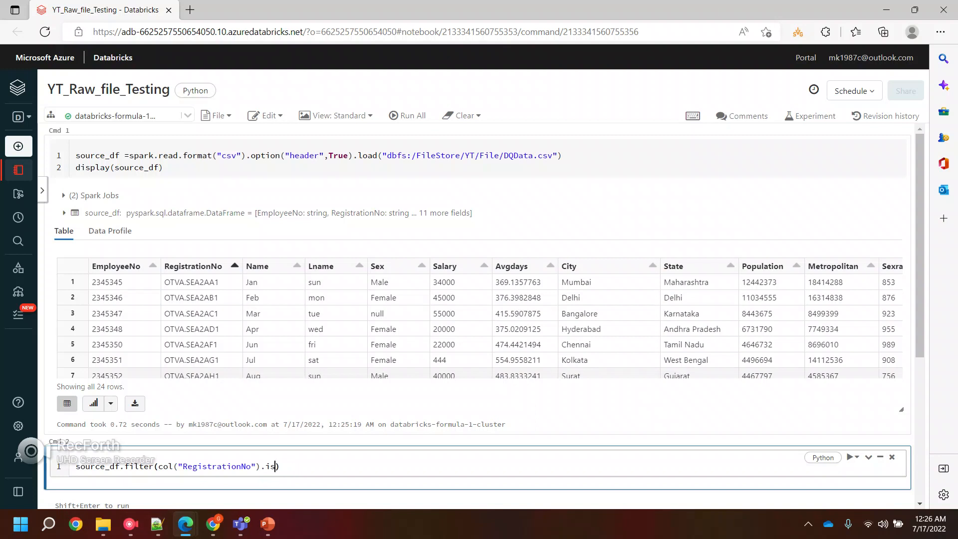
pyautogui.write('Null')
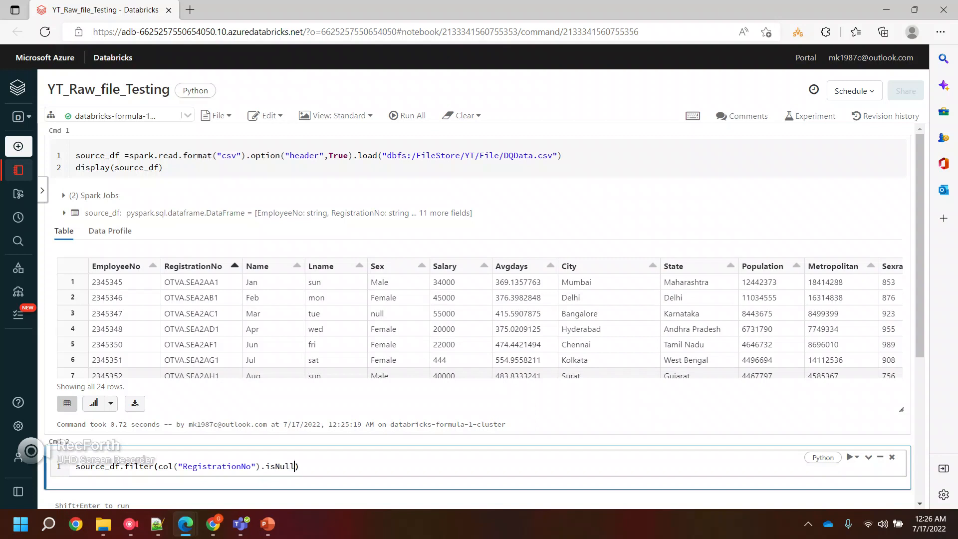
pyautogui.write('()')
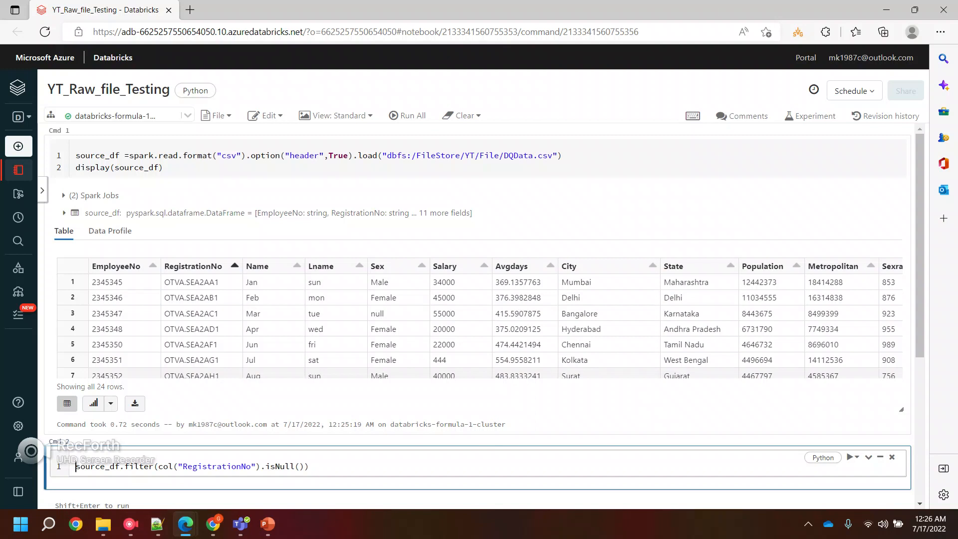
# Assign the filter to bad_rec and add display(bad_rec) on a new line
pyautogui.write('bad_rec =')
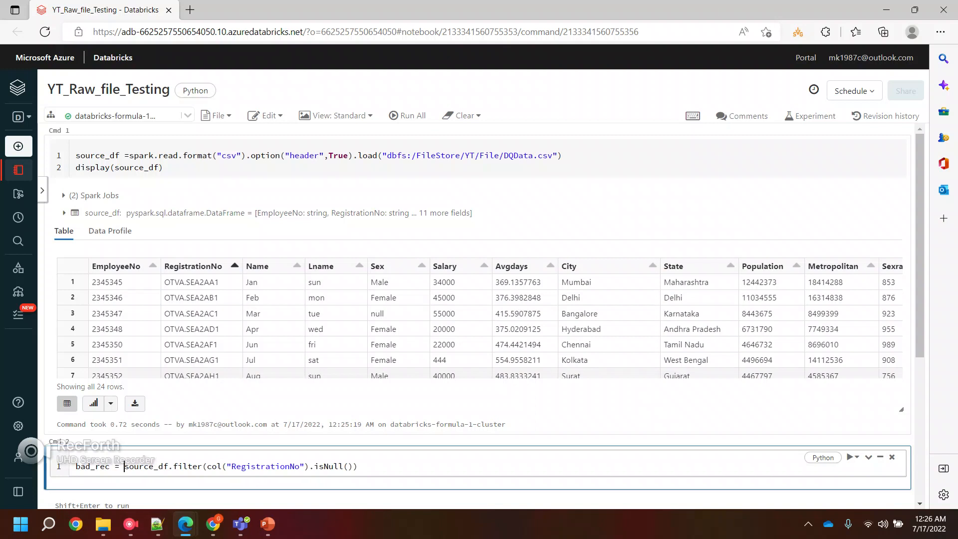
pyautogui.press('enter')
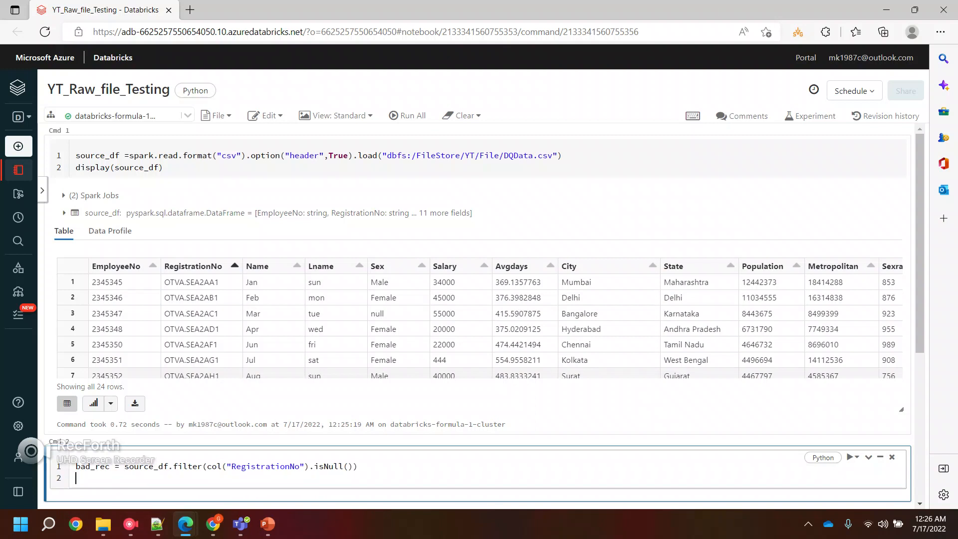
pyautogui.write('display()')
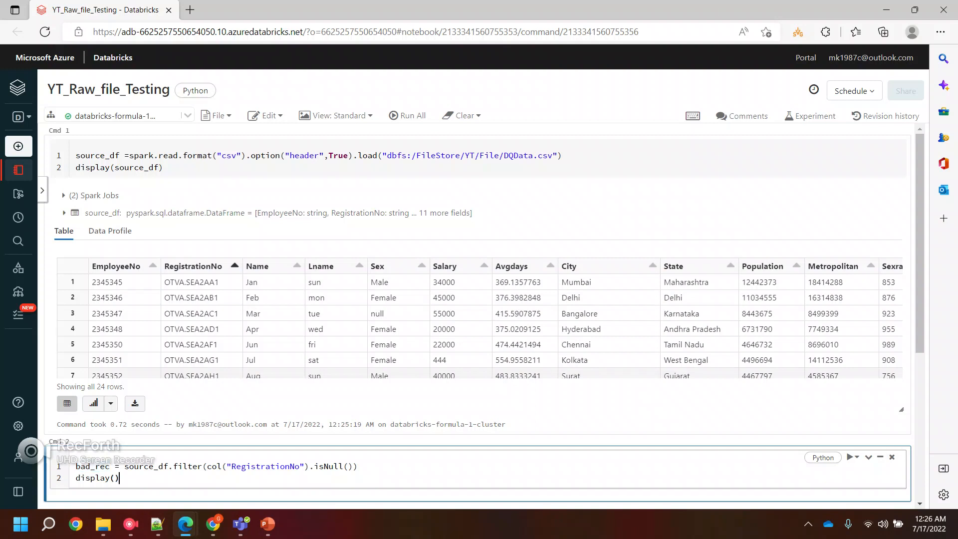
pyautogui.write('bad_rec')
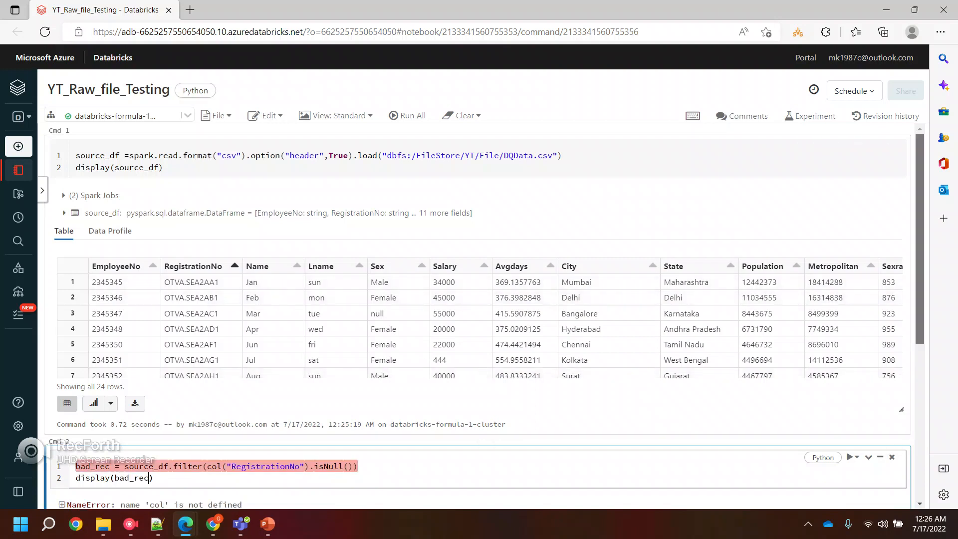
# Add 'from pyspark.sql.functions import col' to Cmd 2 and rerun the cell
pyautogui.scroll(-3)
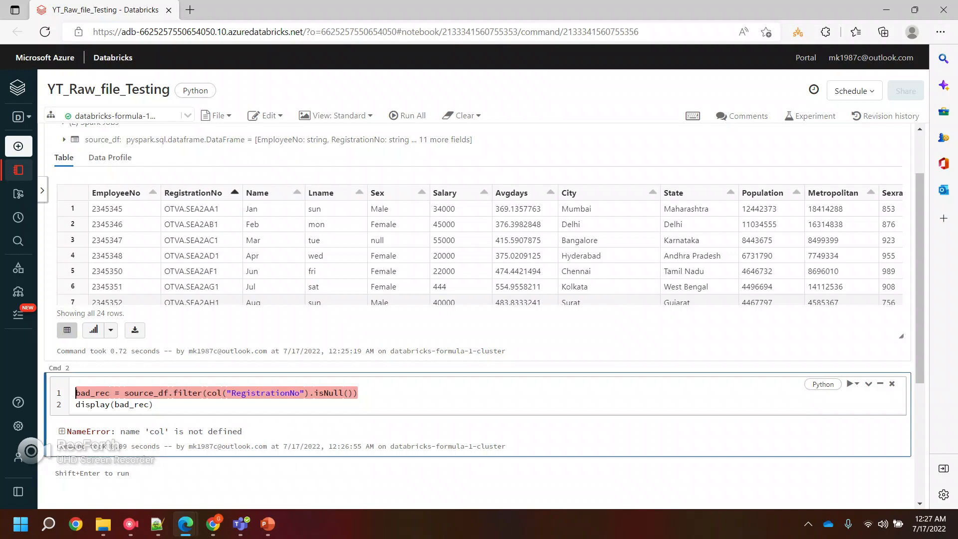
pyautogui.write('from p')
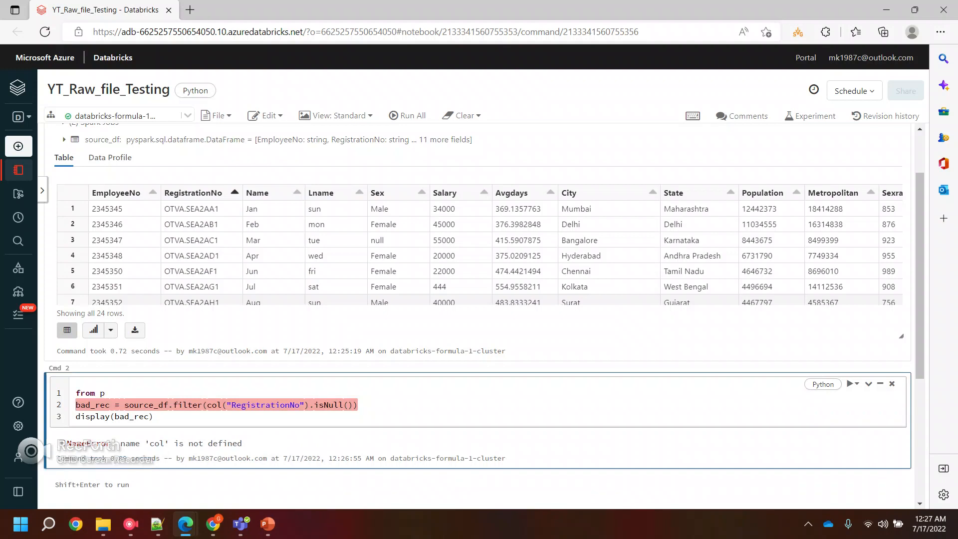
pyautogui.write('ysparj')
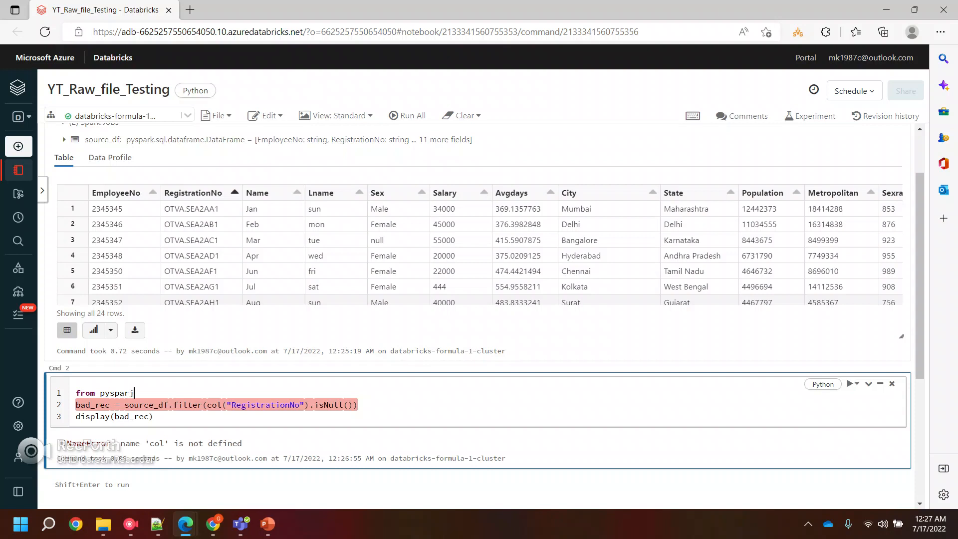
pyautogui.write('.s')
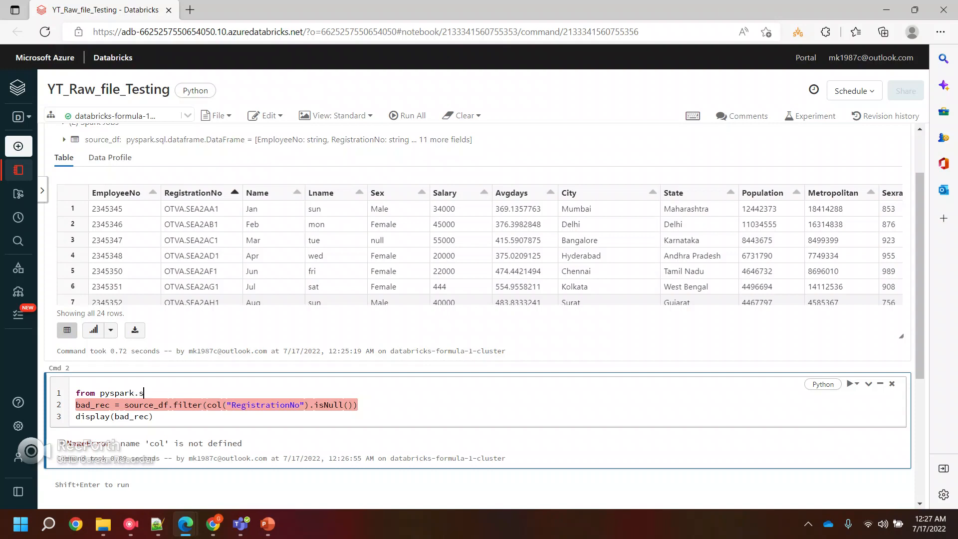
pyautogui.write('ql.functi')
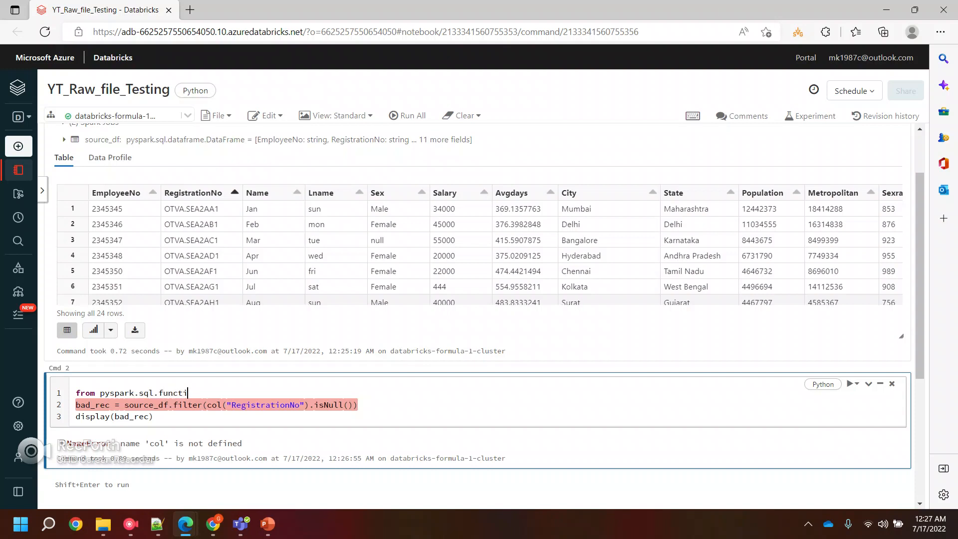
pyautogui.write('ons')
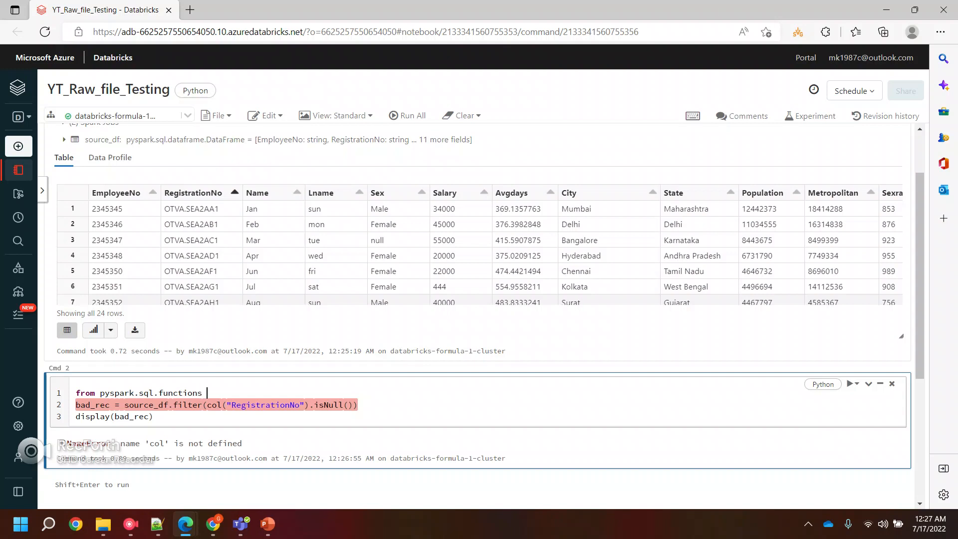
pyautogui.write('import')
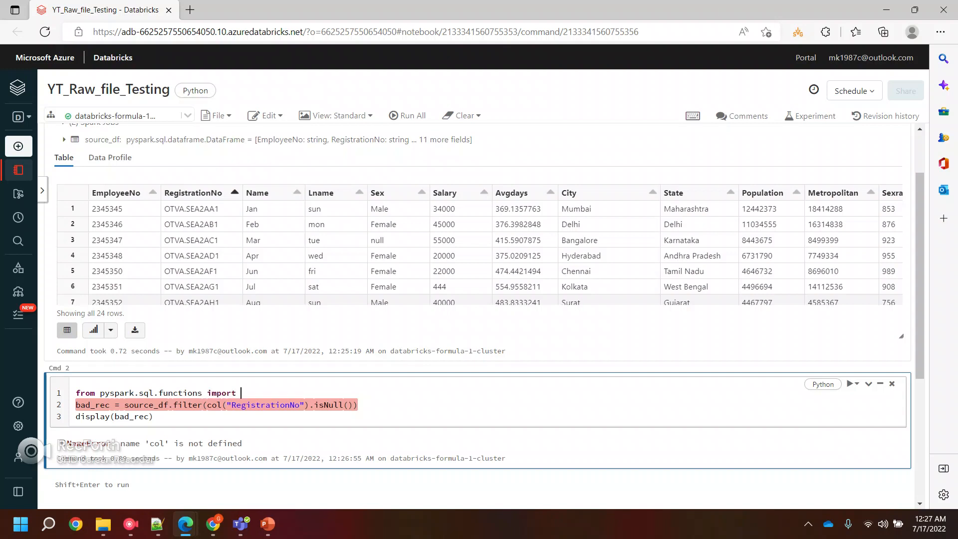
pyautogui.write('col')
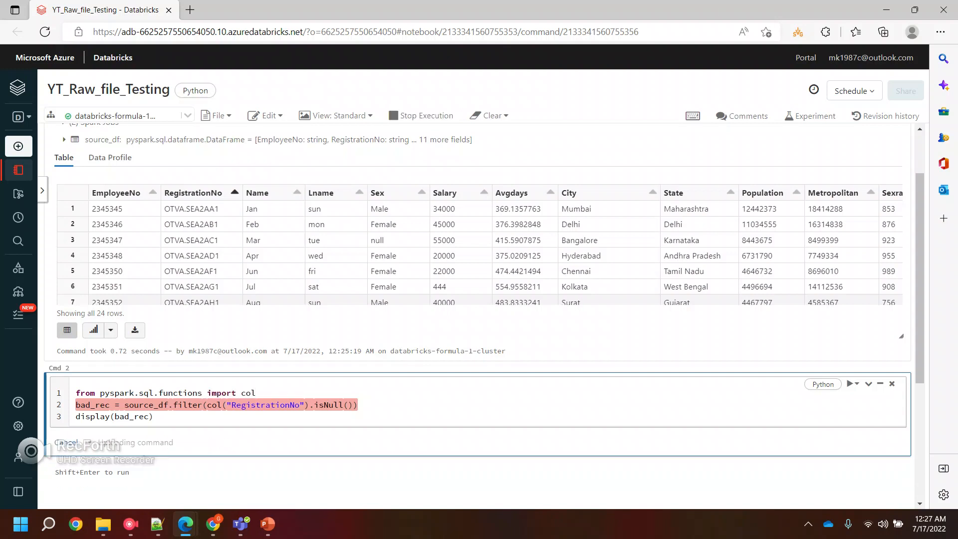
pyautogui.click(849, 384)
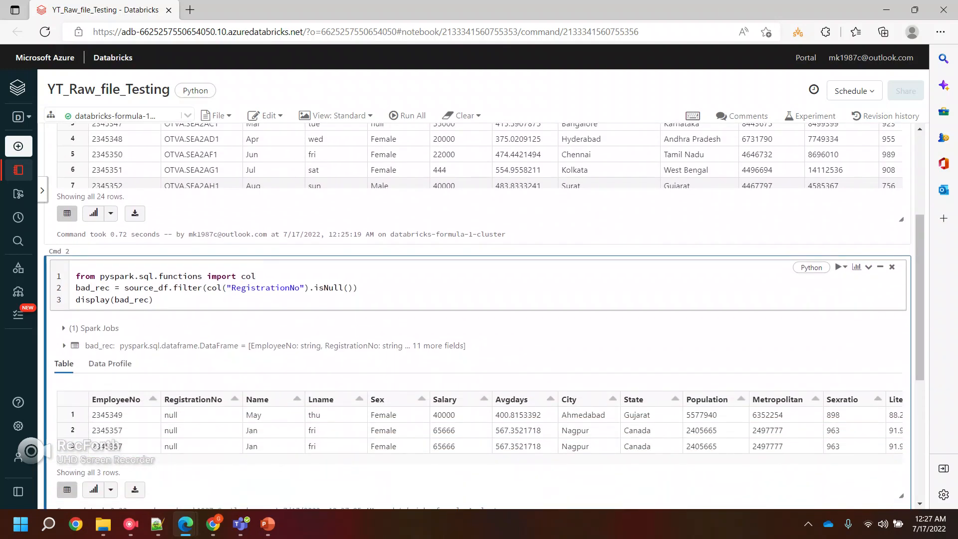
# Highlight a null RegistrationNo value in the three bad_rec rows, then scroll down
pyautogui.click(106, 414)
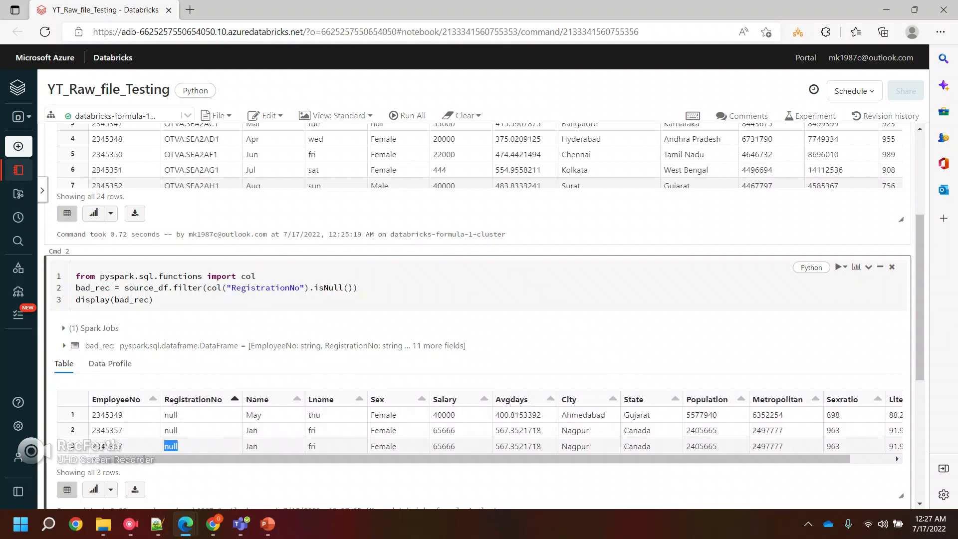
pyautogui.scroll(-3)
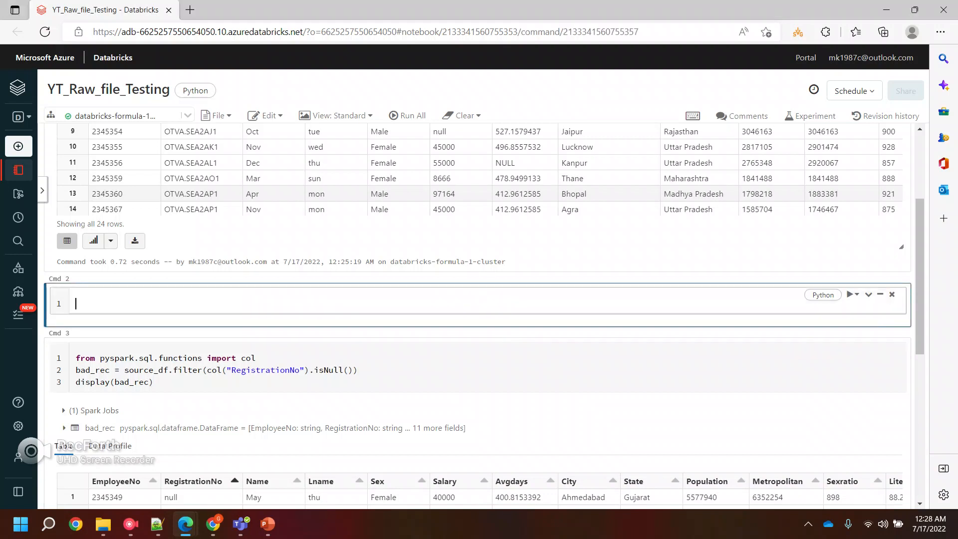
# In the new cell, write col_list = source_df.columns
pyautogui.write('source_df')
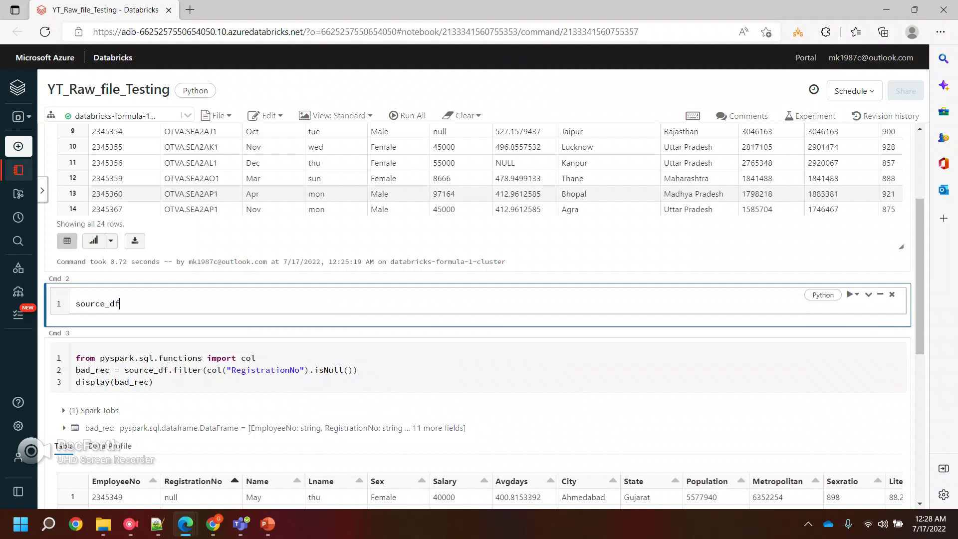
pyautogui.write('.')
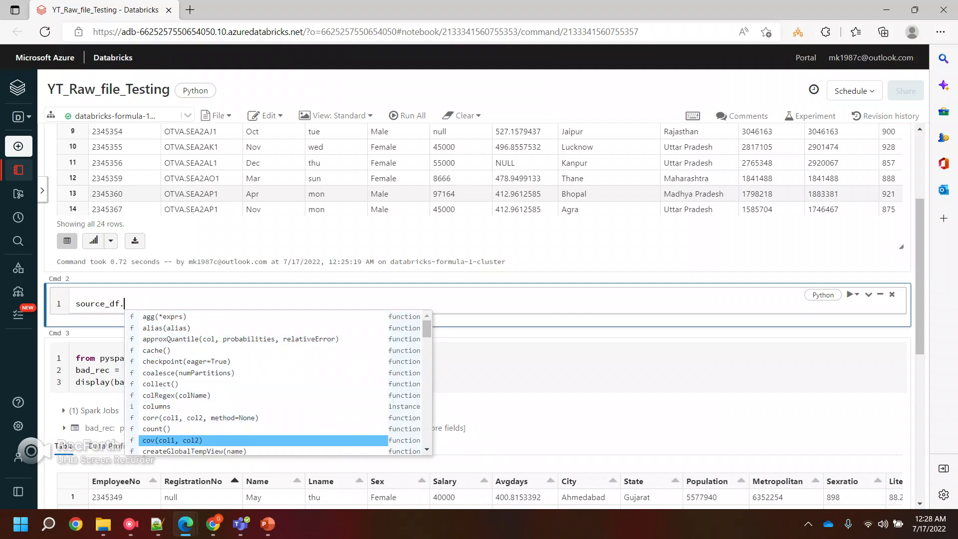
pyautogui.write('columns')
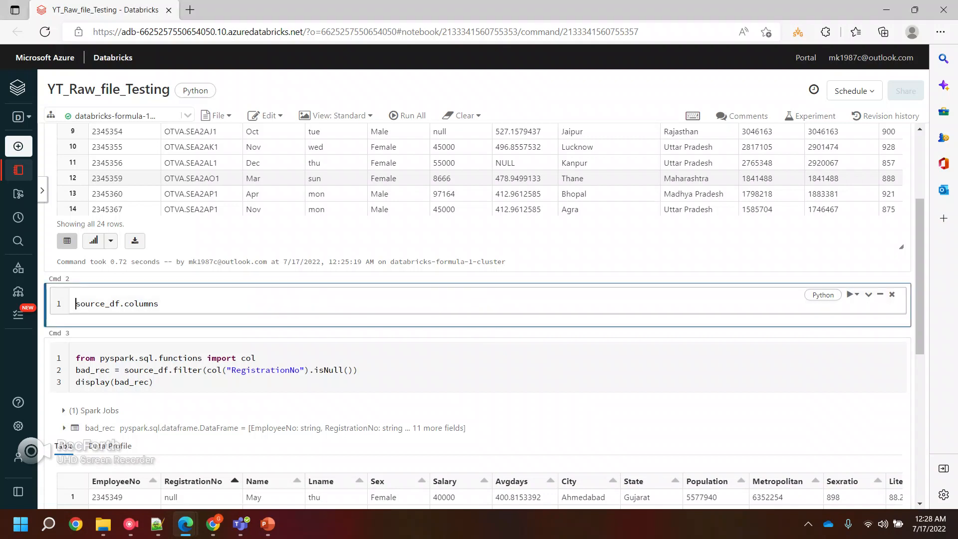
pyautogui.write('col_')
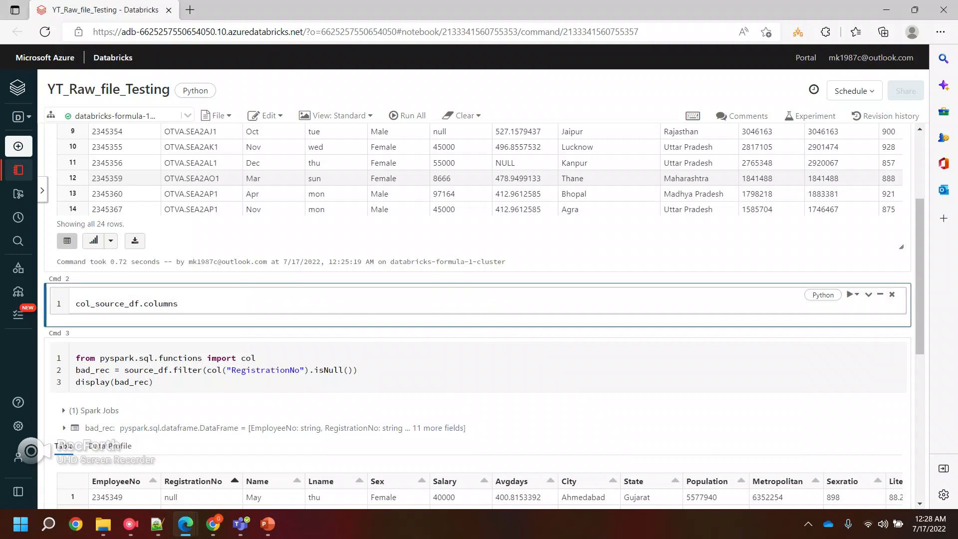
pyautogui.click(95, 304)
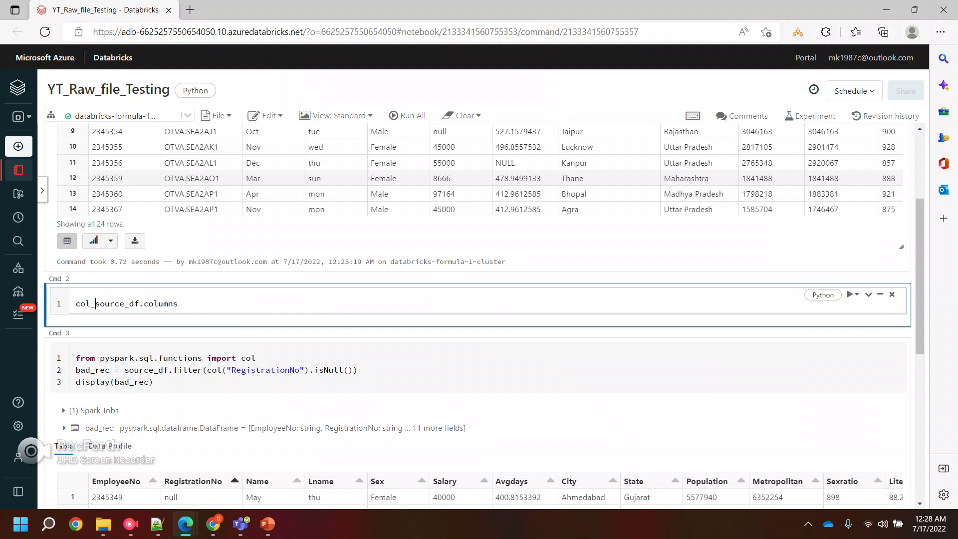
pyautogui.write('list=')
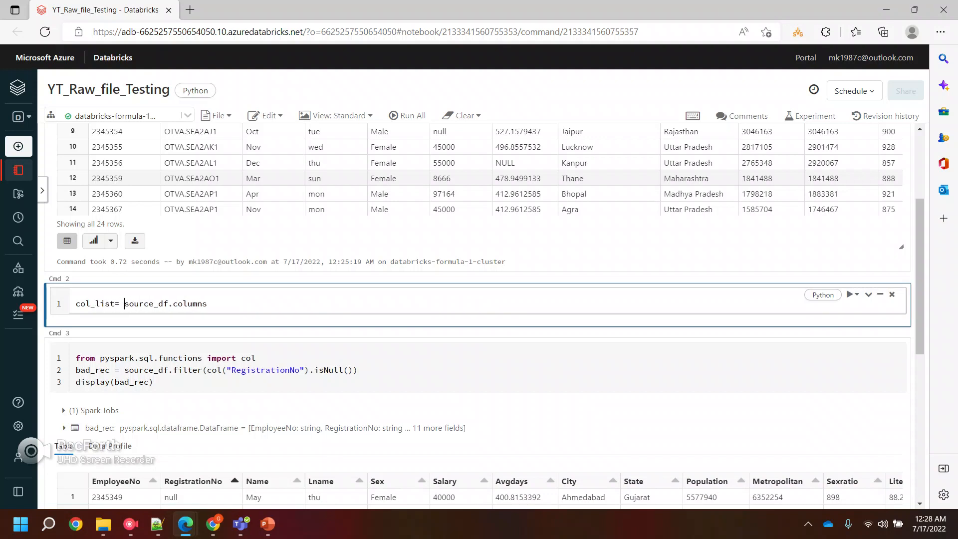
pyautogui.press('enter')
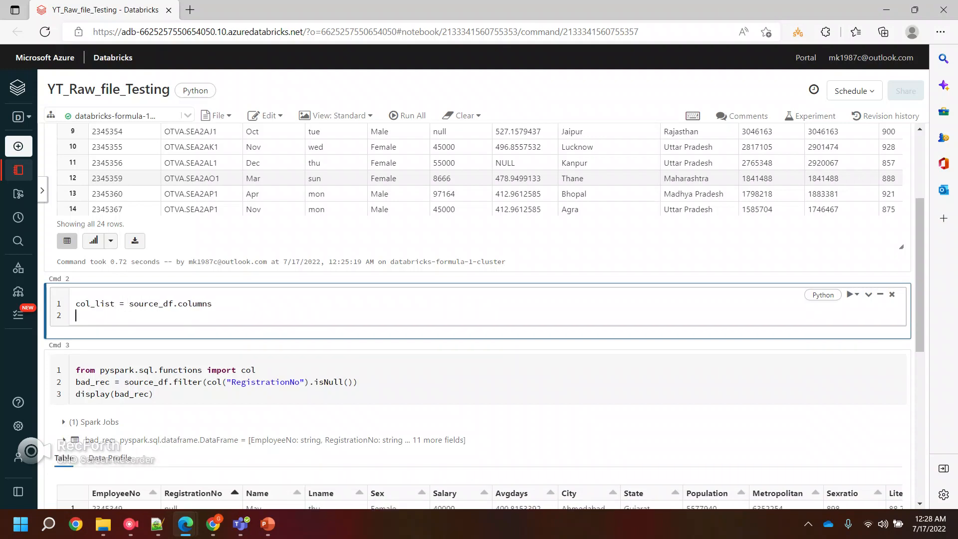
# Add print(type(col_list)), run it, and highlight the <class 'list'> output
pyautogui.write('print()')
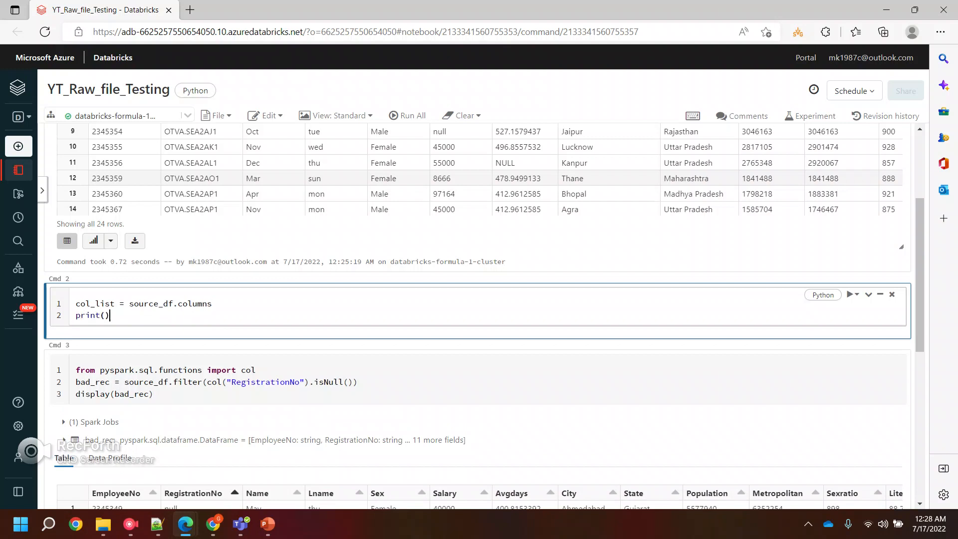
pyautogui.doubleClick(95, 304)
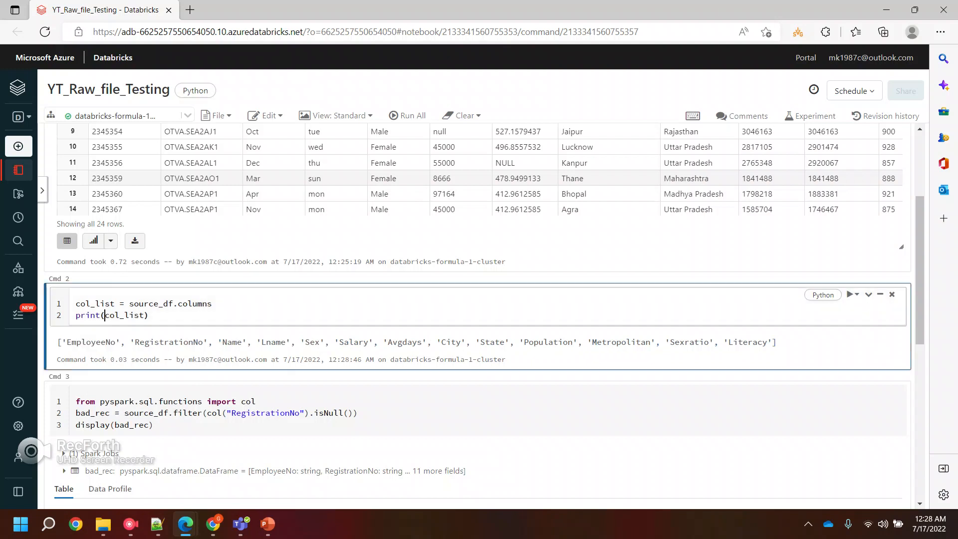
pyautogui.write('type(')
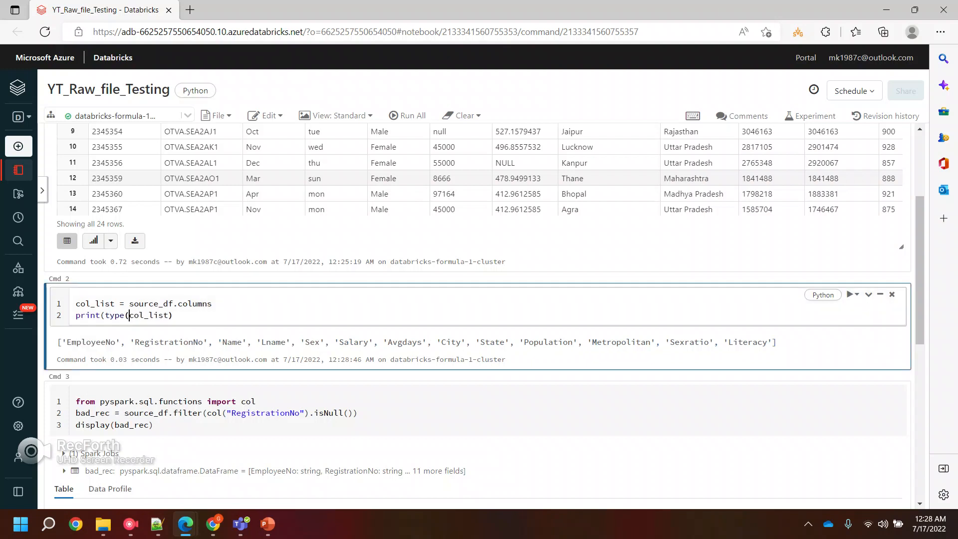
pyautogui.write(')')
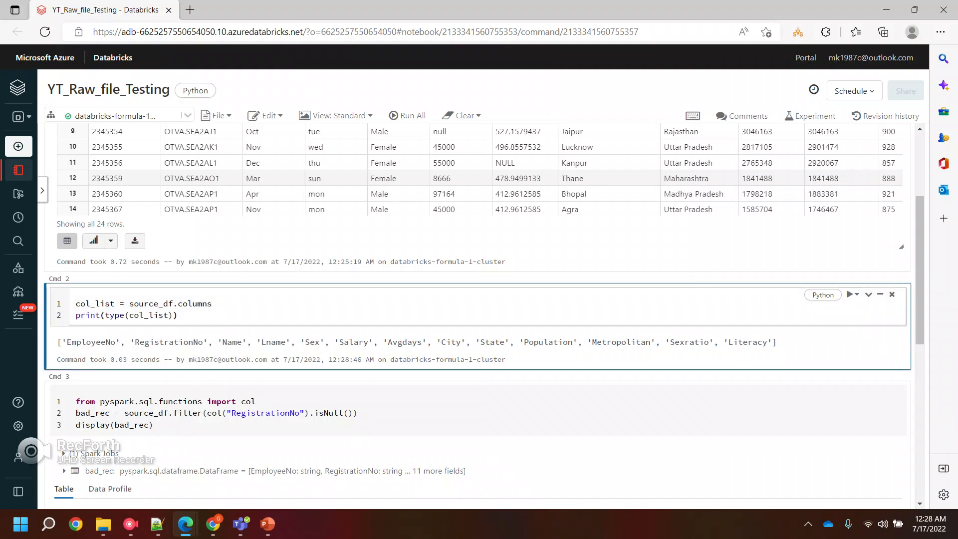
pyautogui.click(850, 294)
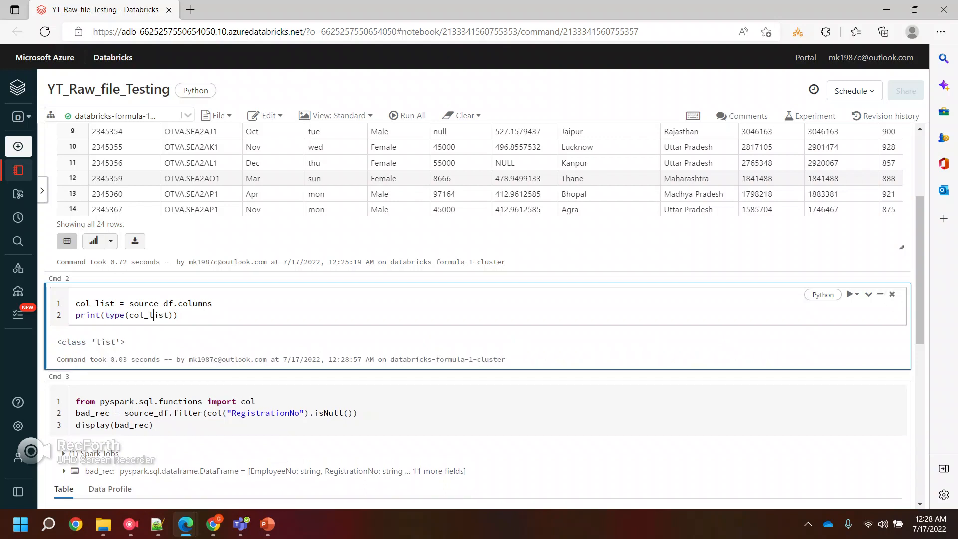
pyautogui.doubleClick(148, 315)
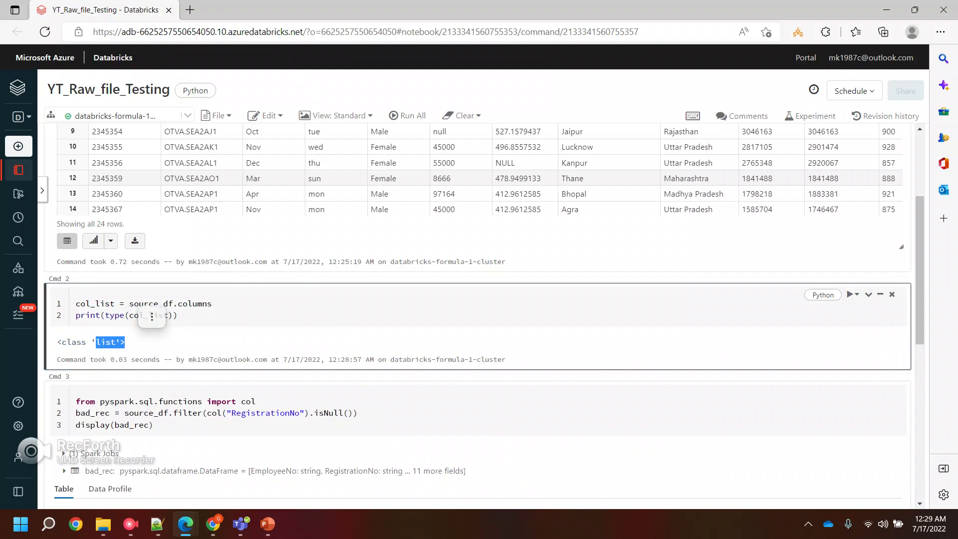
pyautogui.scroll(-3)
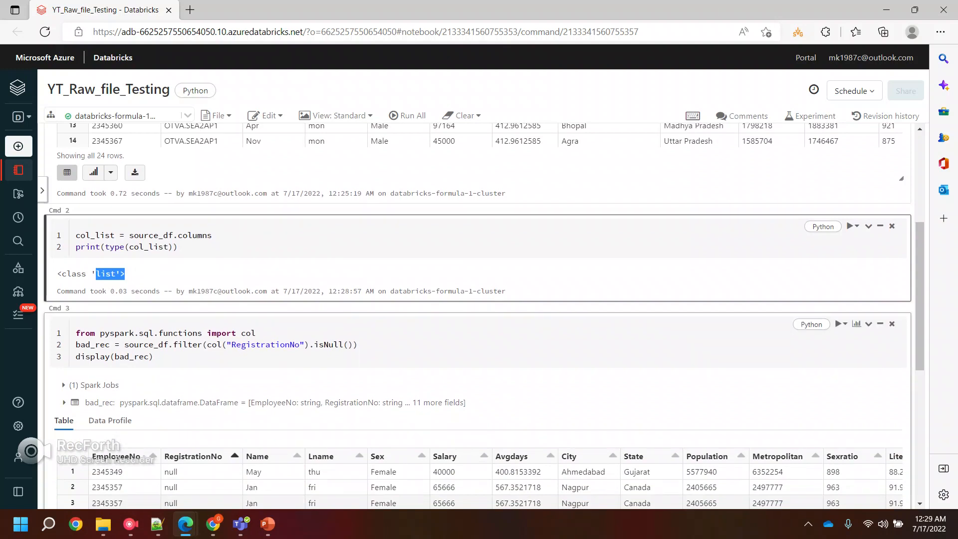
# Wrap the filter in 'for name in source_df.columns' using col(name), then run the cell
pyautogui.write('for')
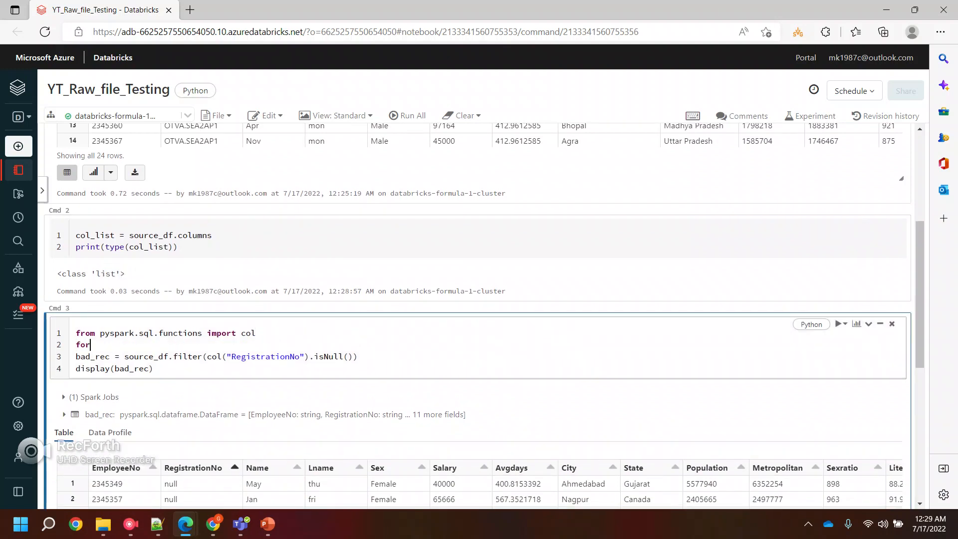
pyautogui.write('name in')
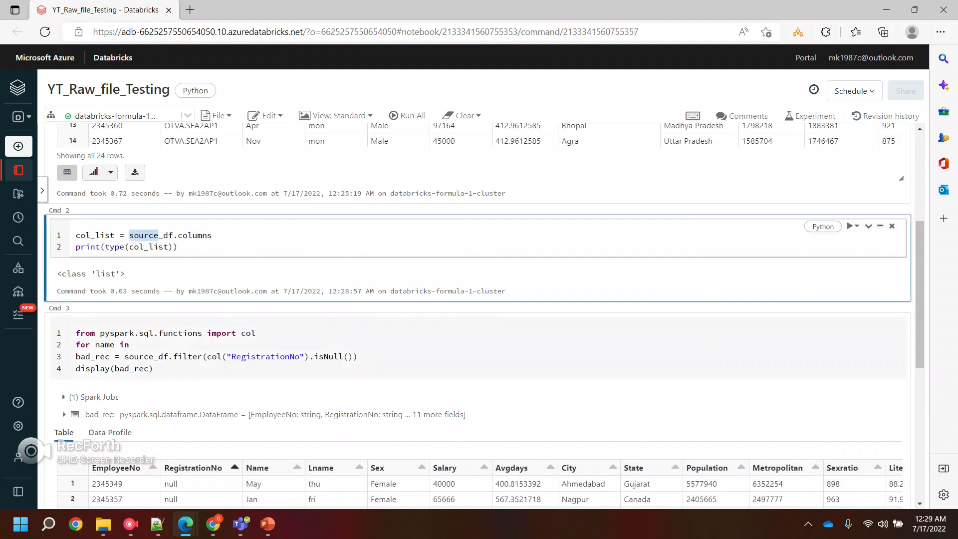
pyautogui.write('source_df.columns:')
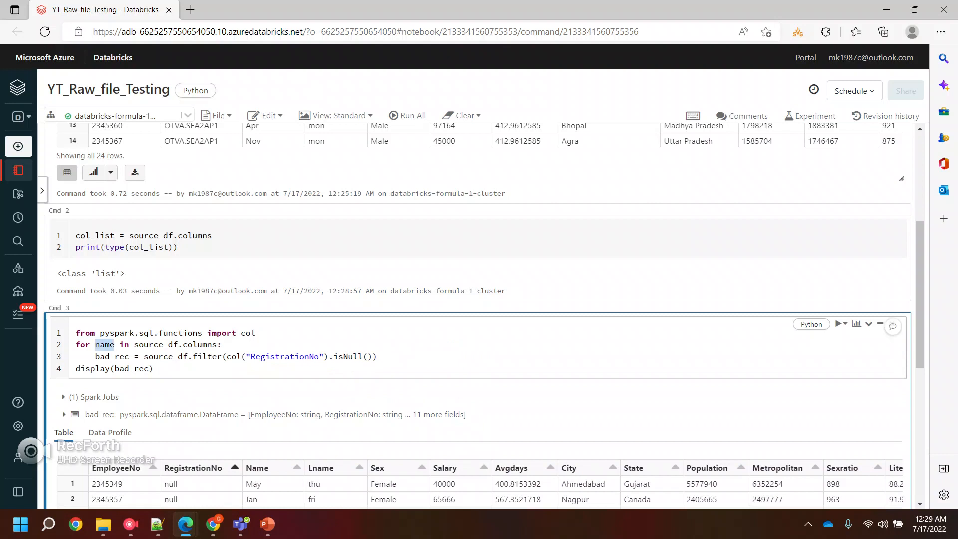
pyautogui.write('name')
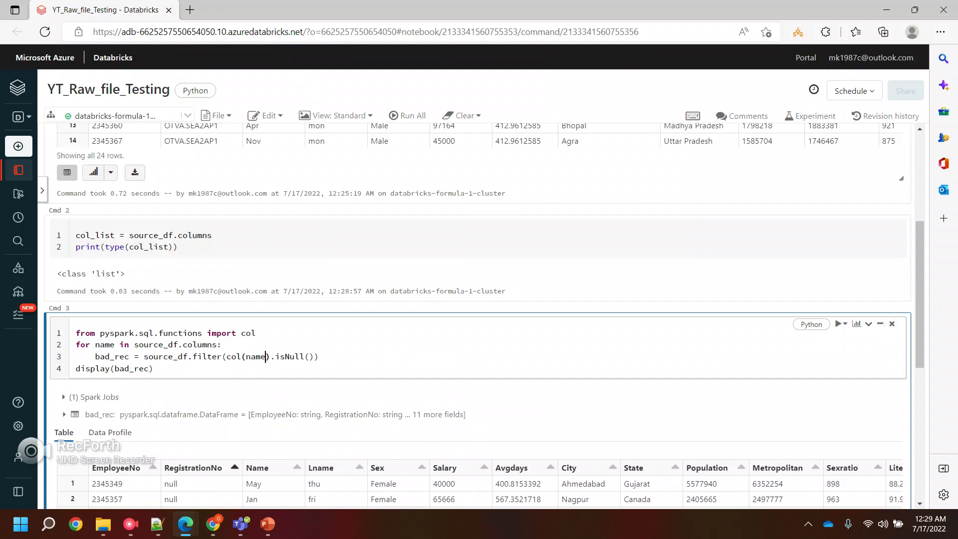
pyautogui.doubleClick(256, 356)
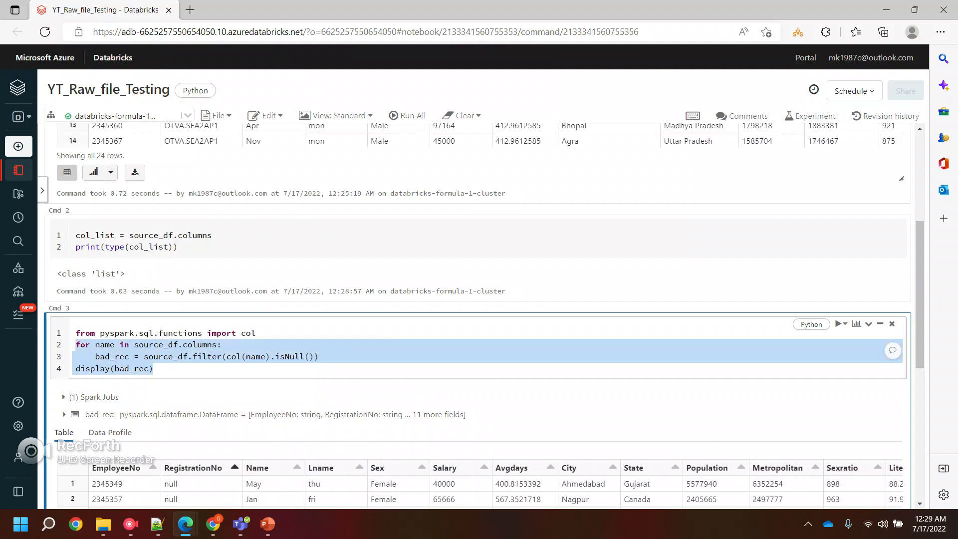
pyautogui.click(841, 324)
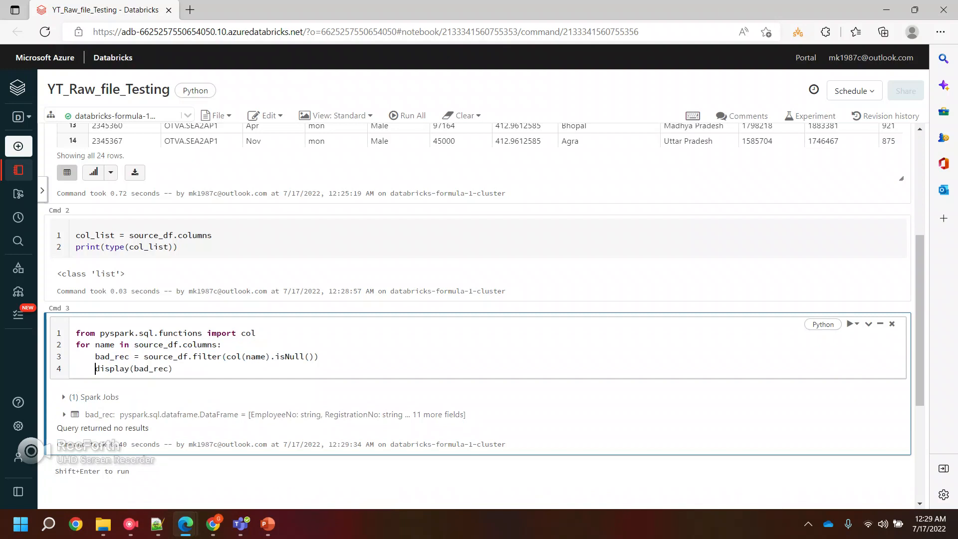
pyautogui.click(849, 324)
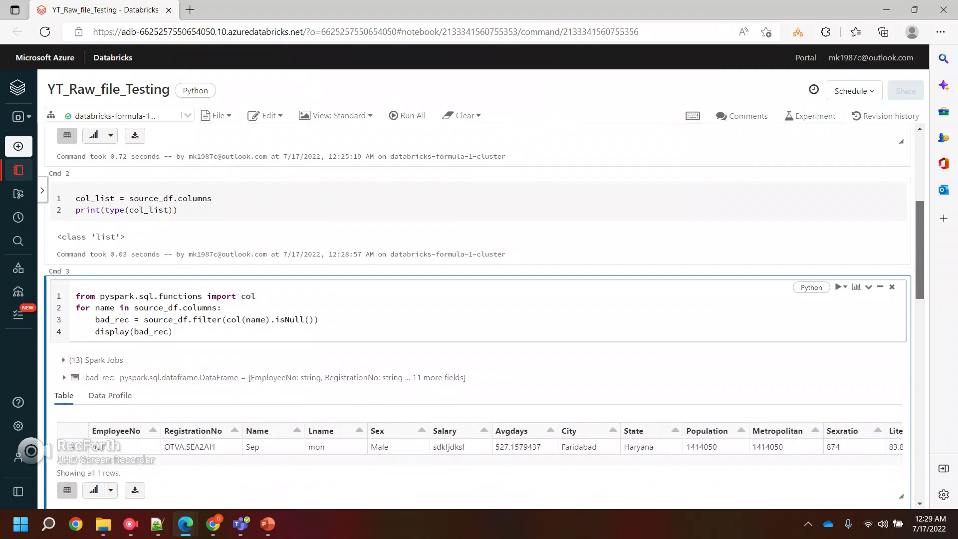
pyautogui.scroll(-3)
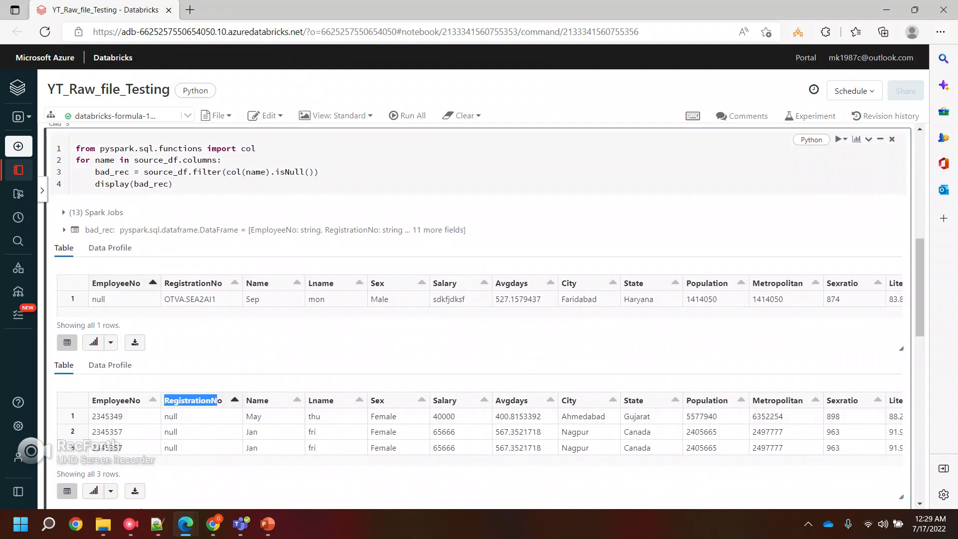
pyautogui.scroll(-3)
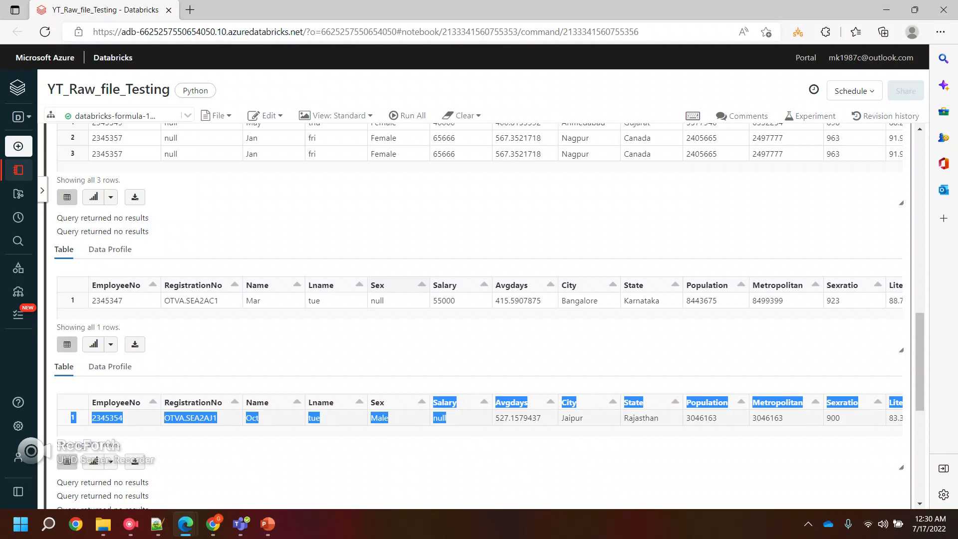
pyautogui.scroll(-3)
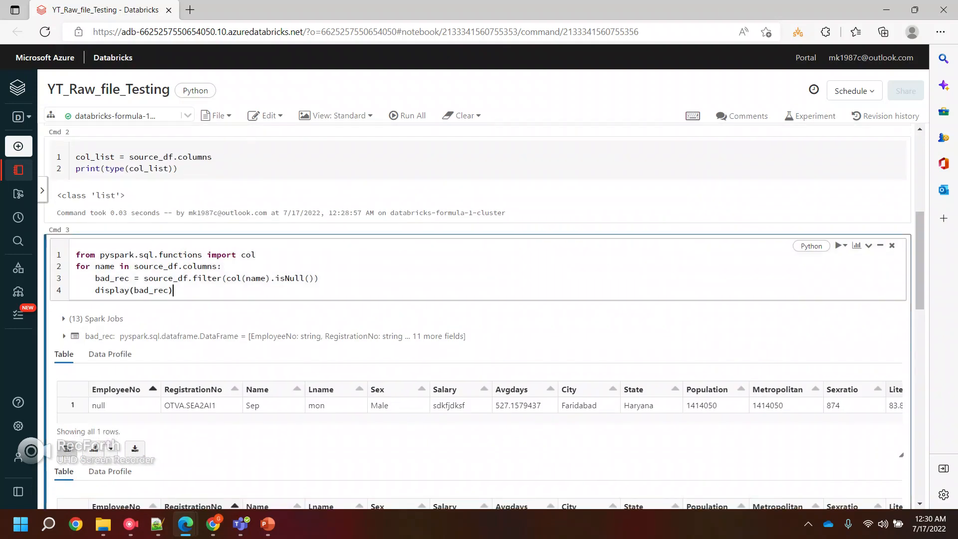
pyautogui.moveTo(75, 266); pyautogui.dragTo(173, 291)
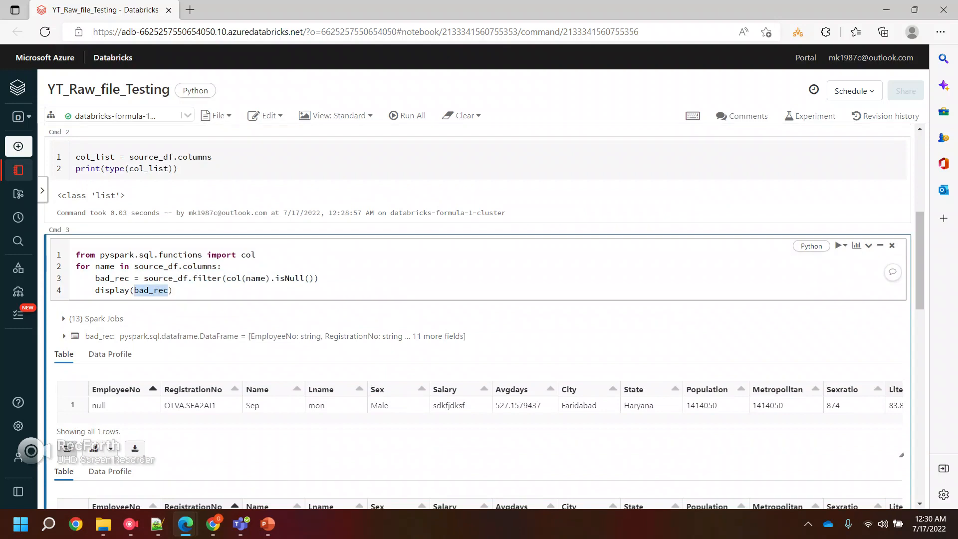
pyautogui.click(150, 291)
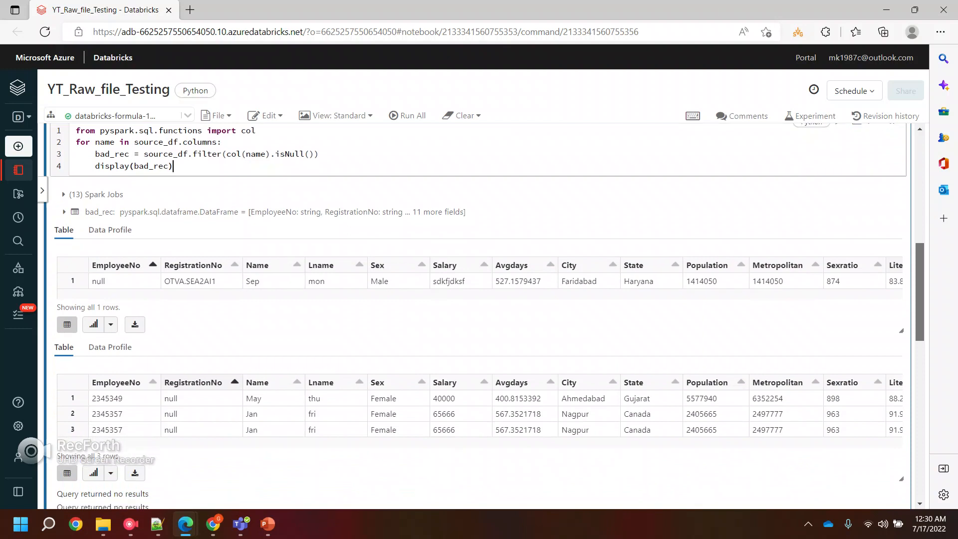
pyautogui.scroll(-3)
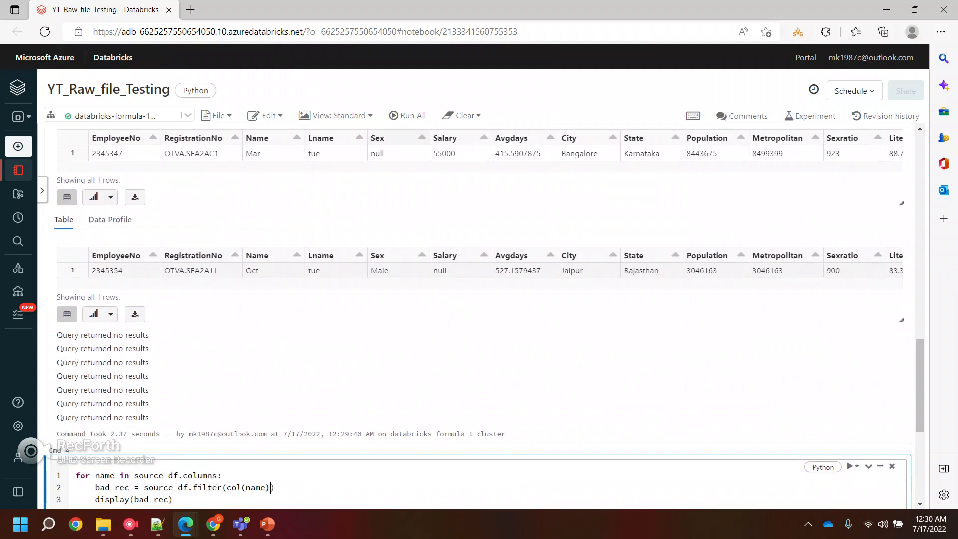
# Filter each column with isNotNull in the loop and rename bad_rec to df
pyautogui.write('.')
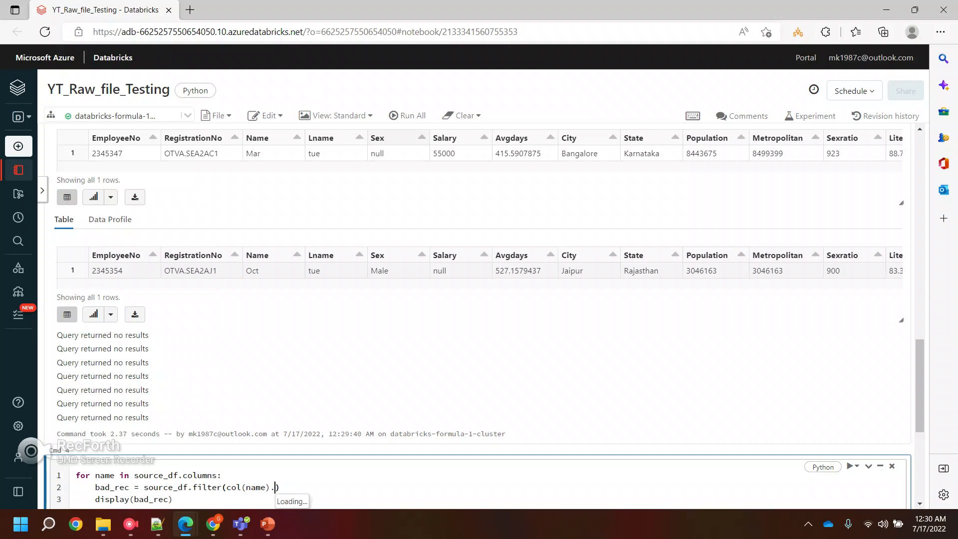
pyautogui.write('isNotNull(')
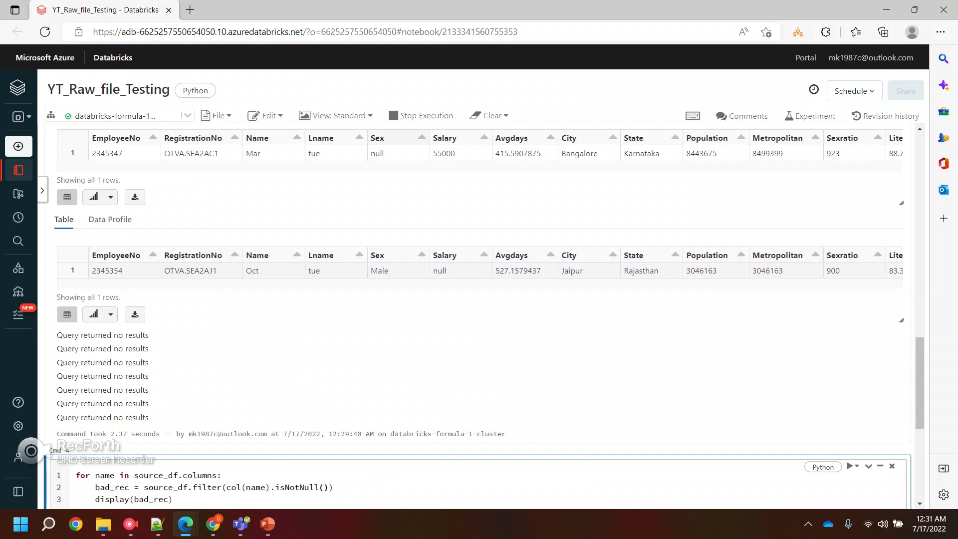
pyautogui.doubleClick(115, 487)
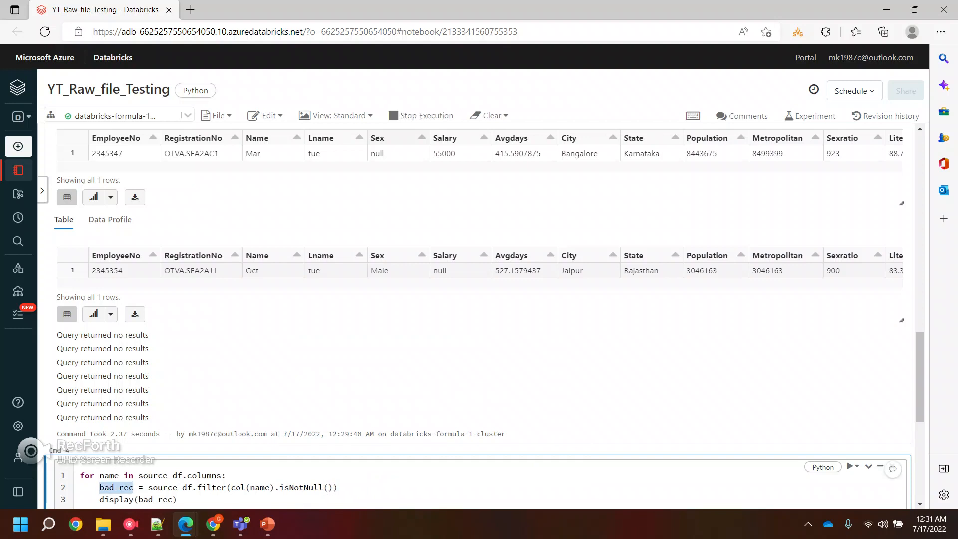
pyautogui.write('df')
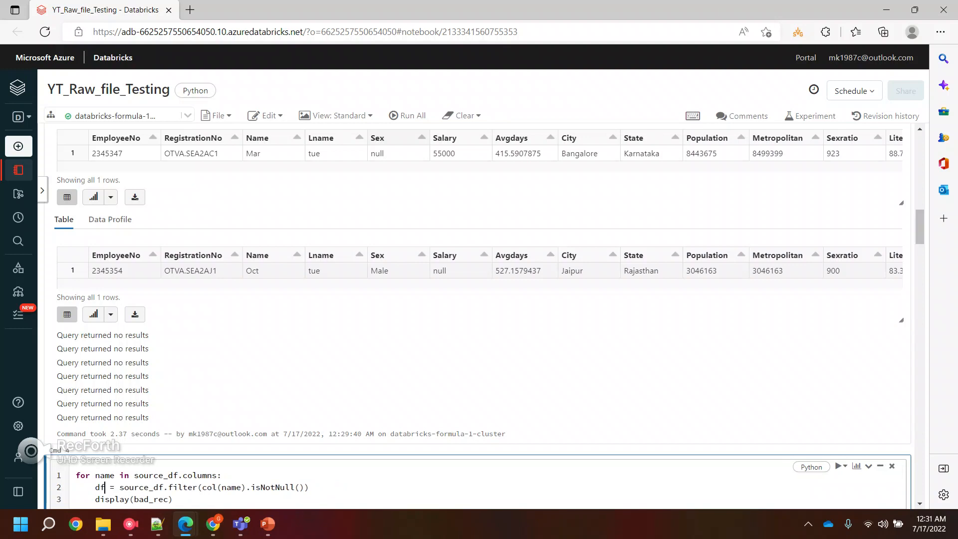
pyautogui.write('df')
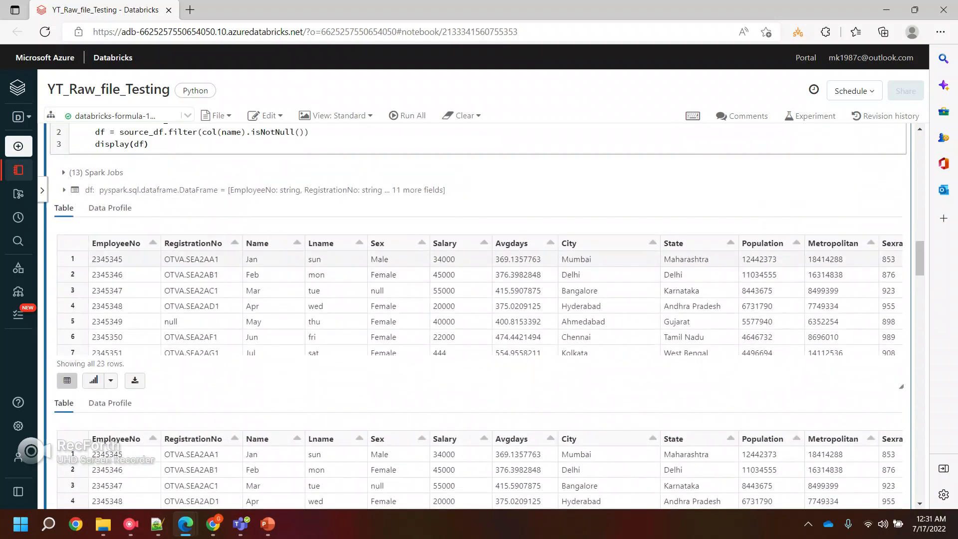
pyautogui.scroll(-3)
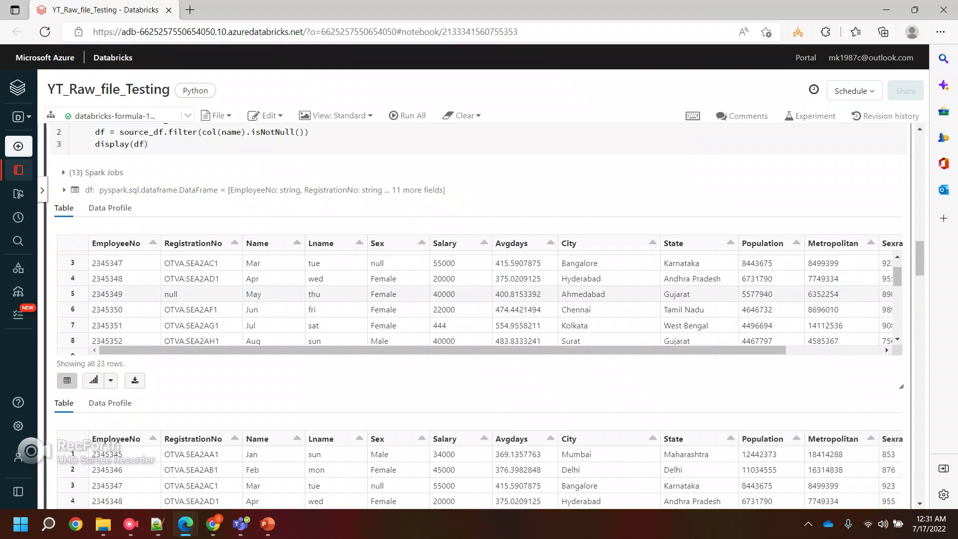
pyautogui.scroll(-3)
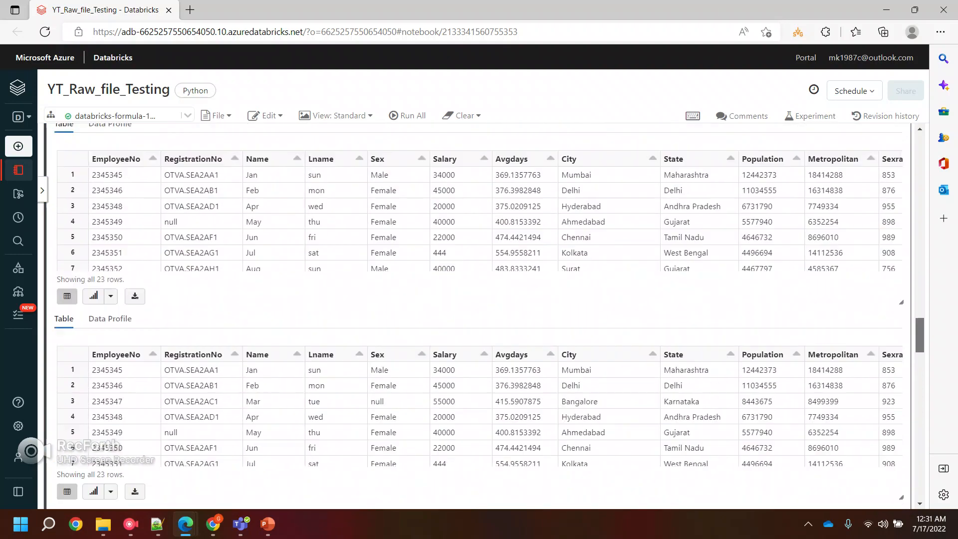
pyautogui.scroll(-3)
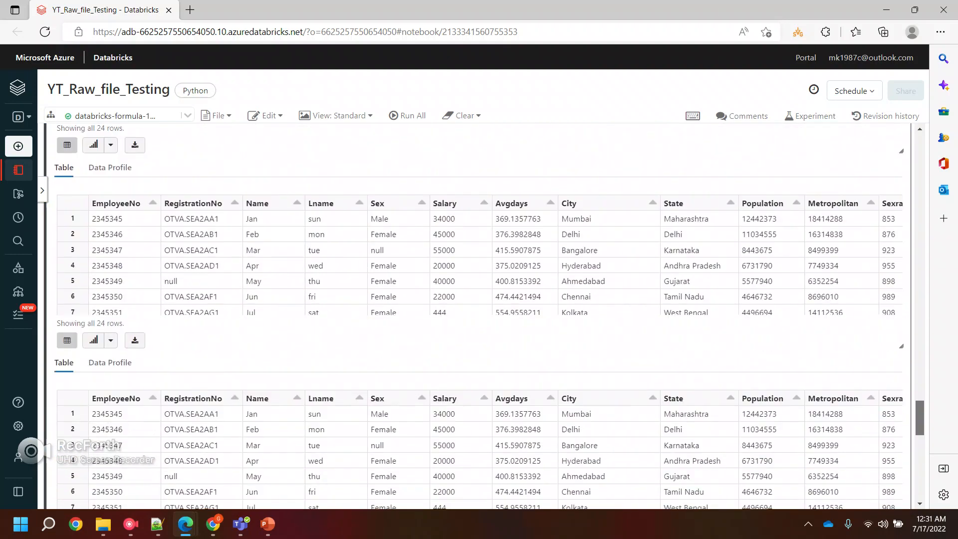
pyautogui.scroll(-3)
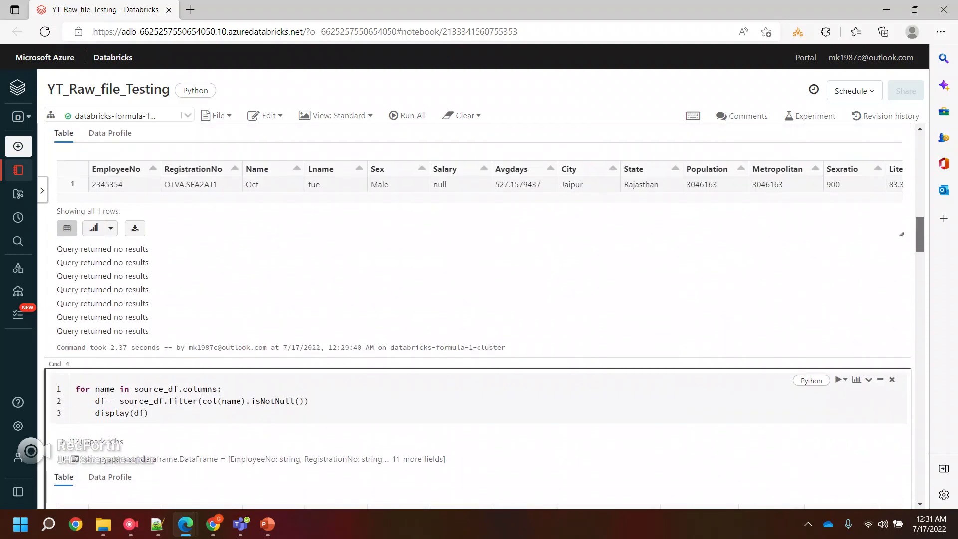
pyautogui.scroll(-3)
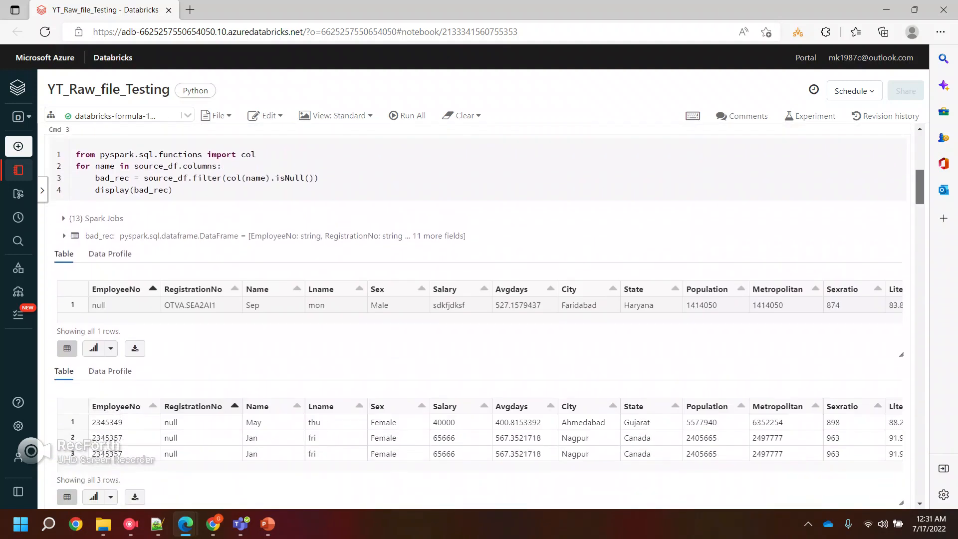
pyautogui.scroll(-3)
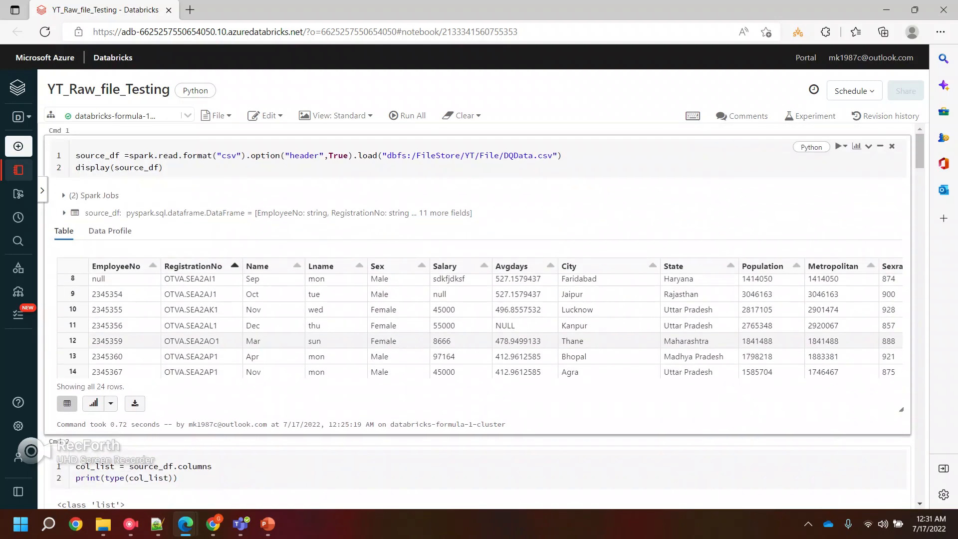
pyautogui.click(165, 168)
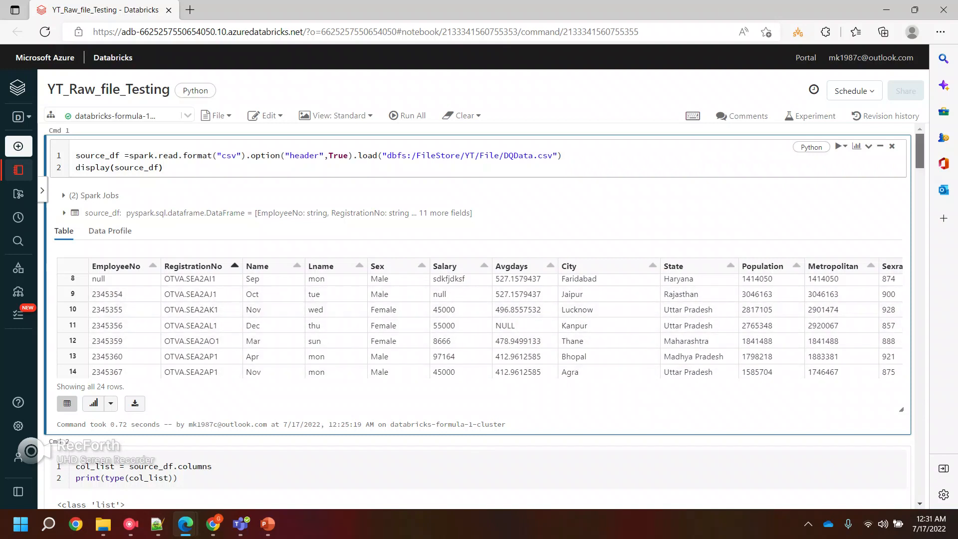
pyautogui.scroll(-3)
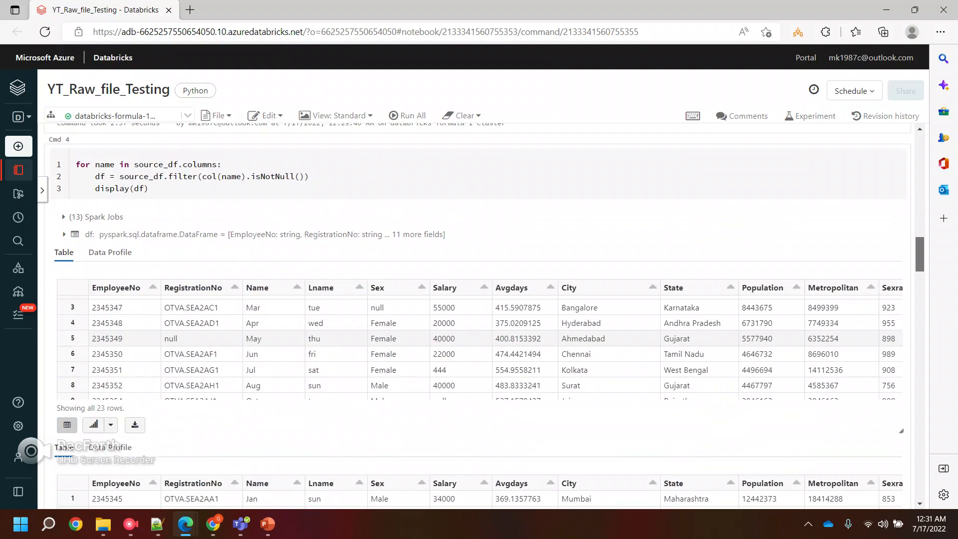
pyautogui.scroll(-3)
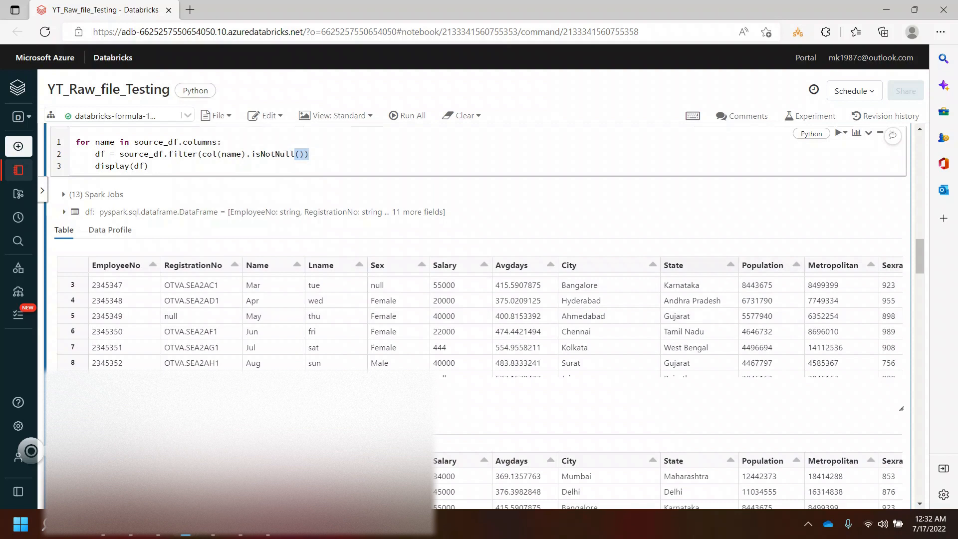
pyautogui.doubleClick(272, 154)
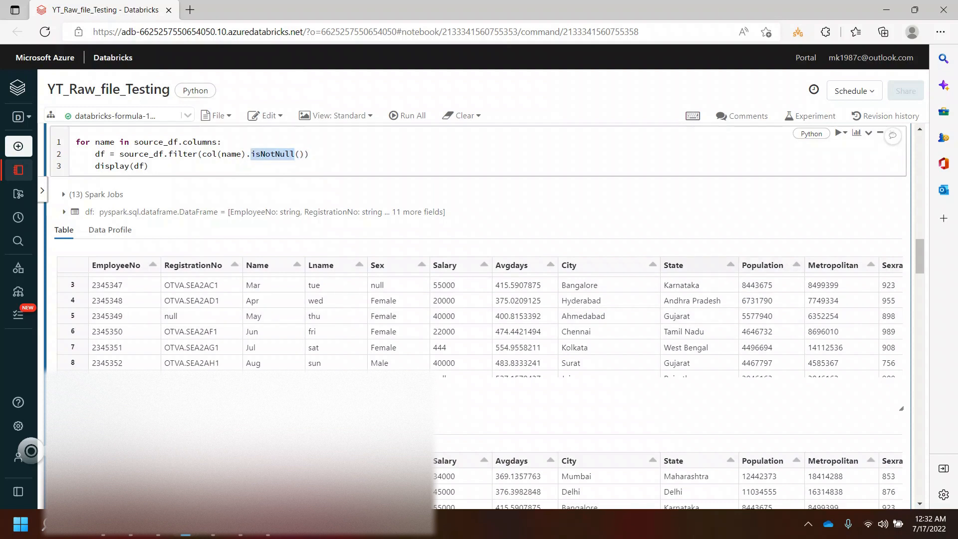